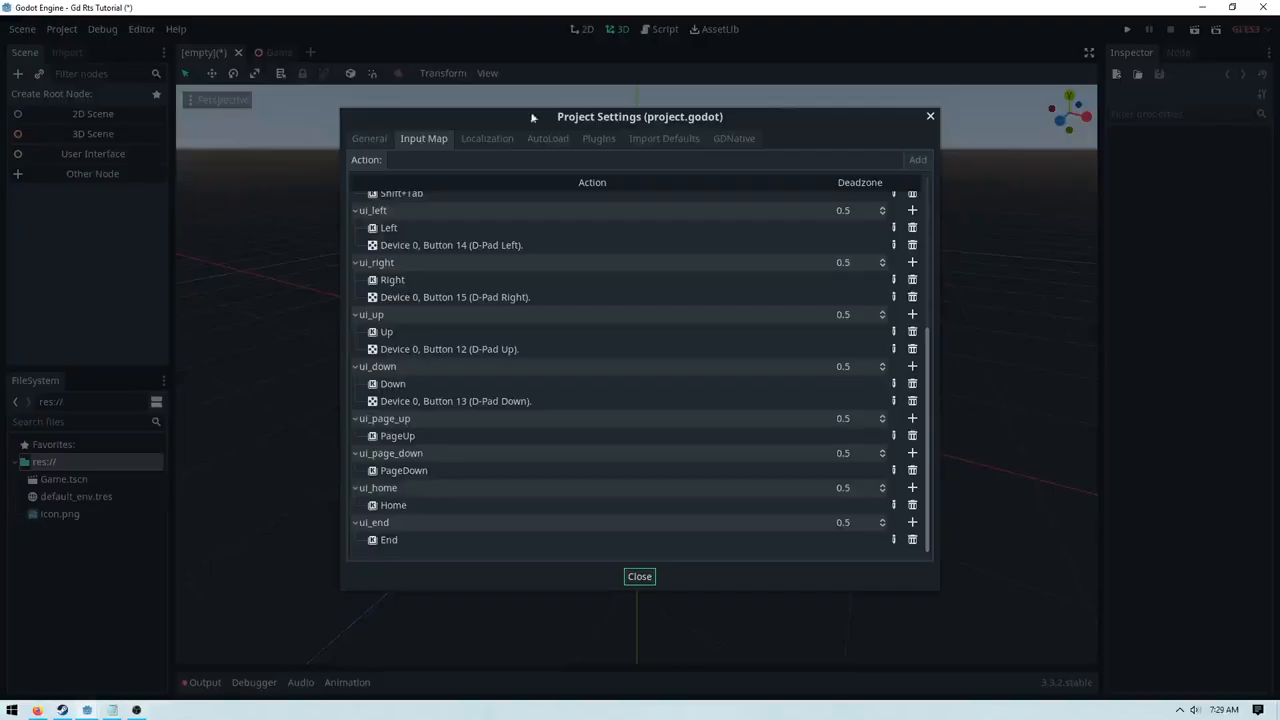
mouse_move(616, 272)
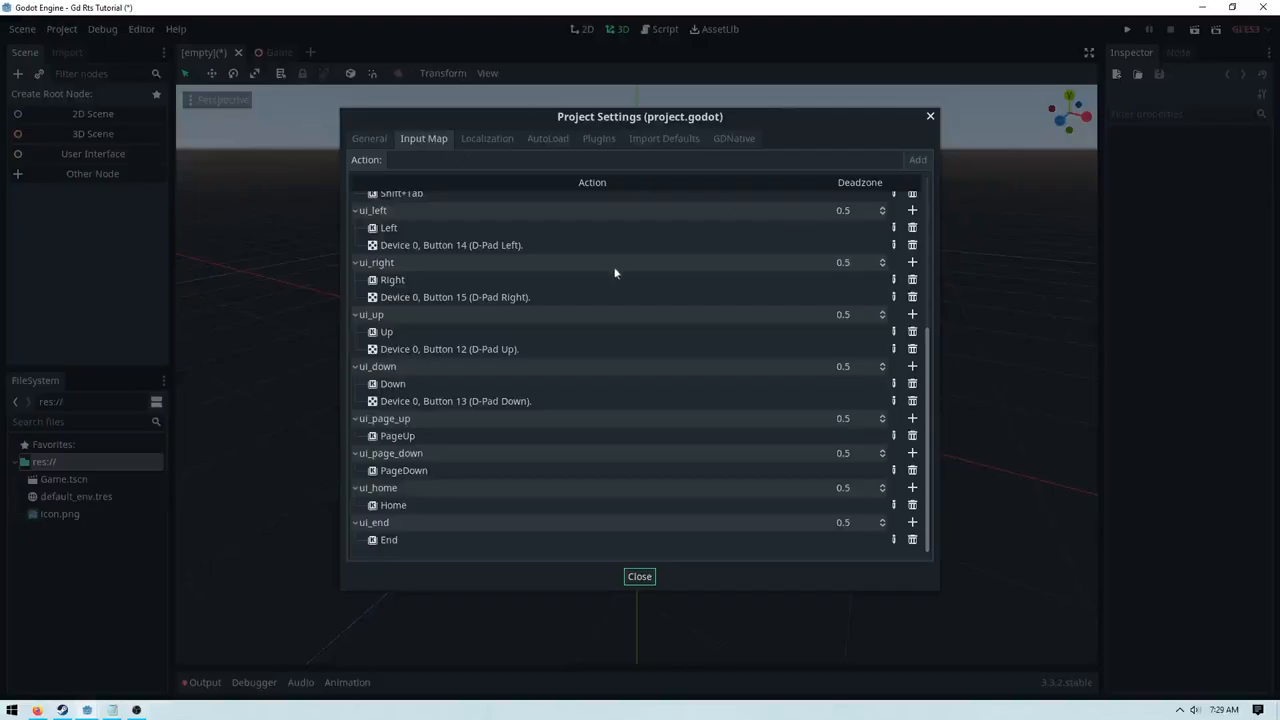
Step: Create six move_* actions bound to W, S, A, D, Q, E in the Input Map
type("move")
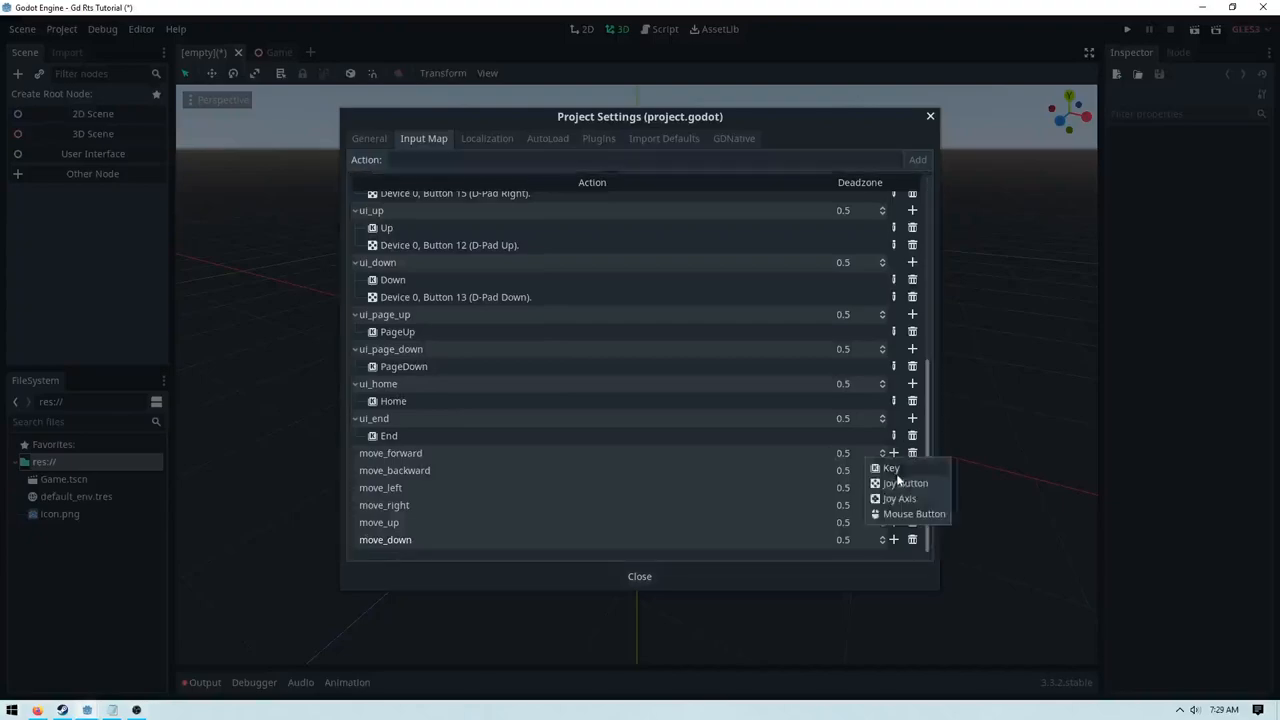
left_click(890, 468)
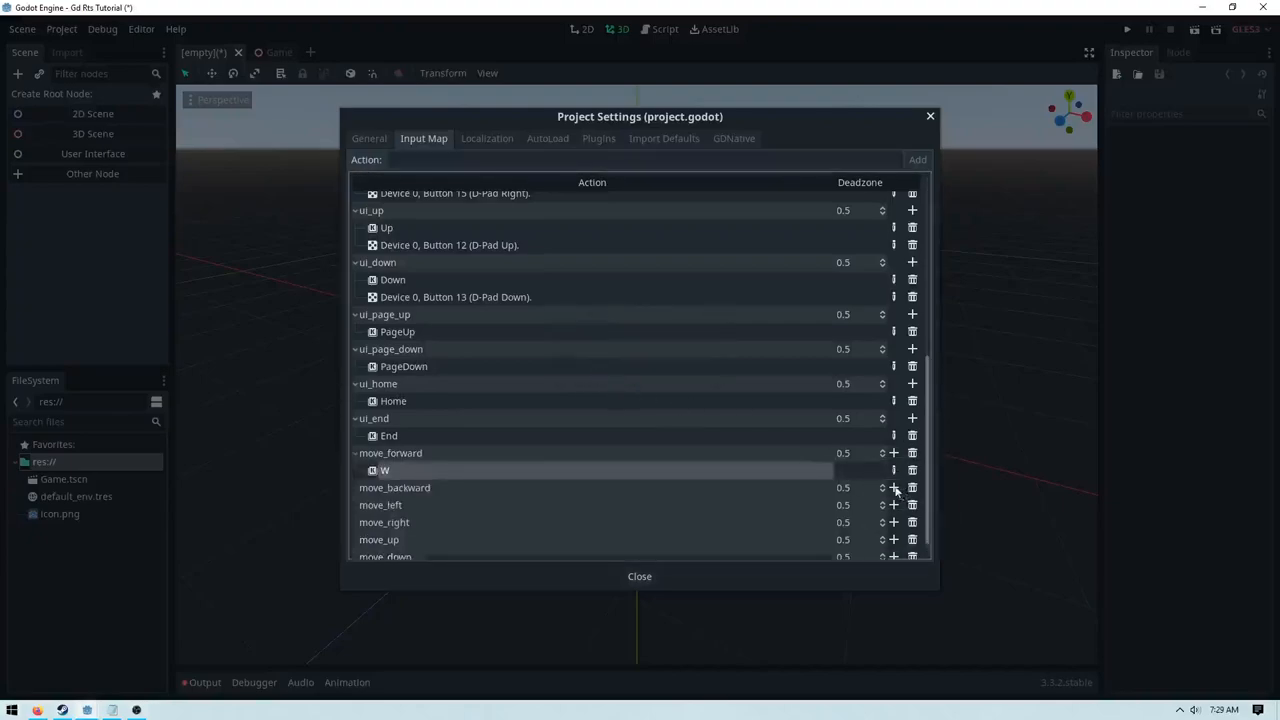
left_click(912, 488)
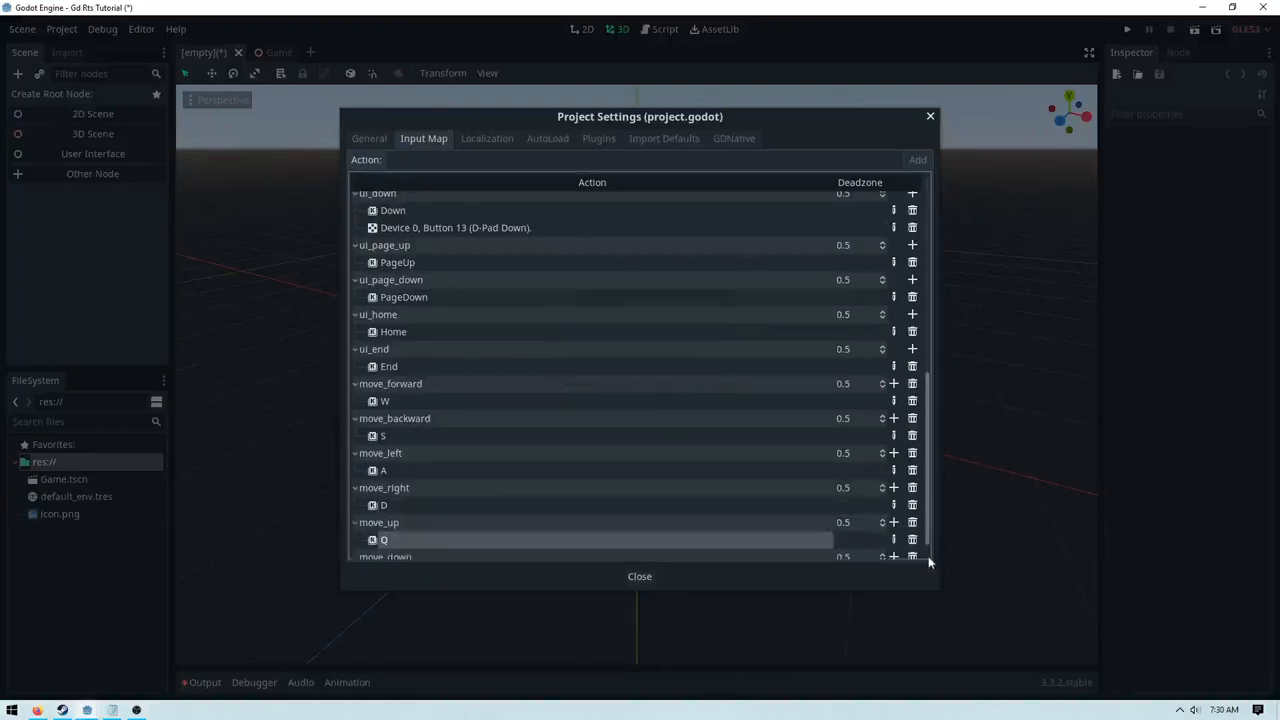
left_click(912, 556)
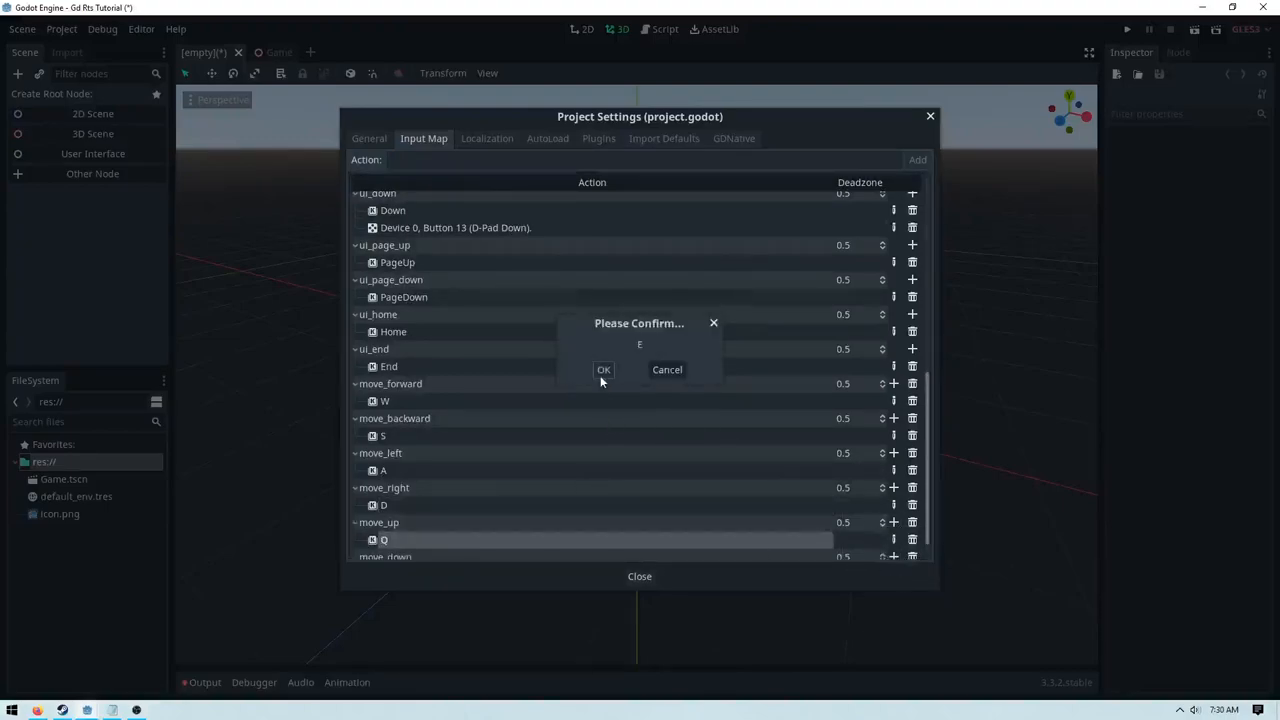
left_click(604, 368)
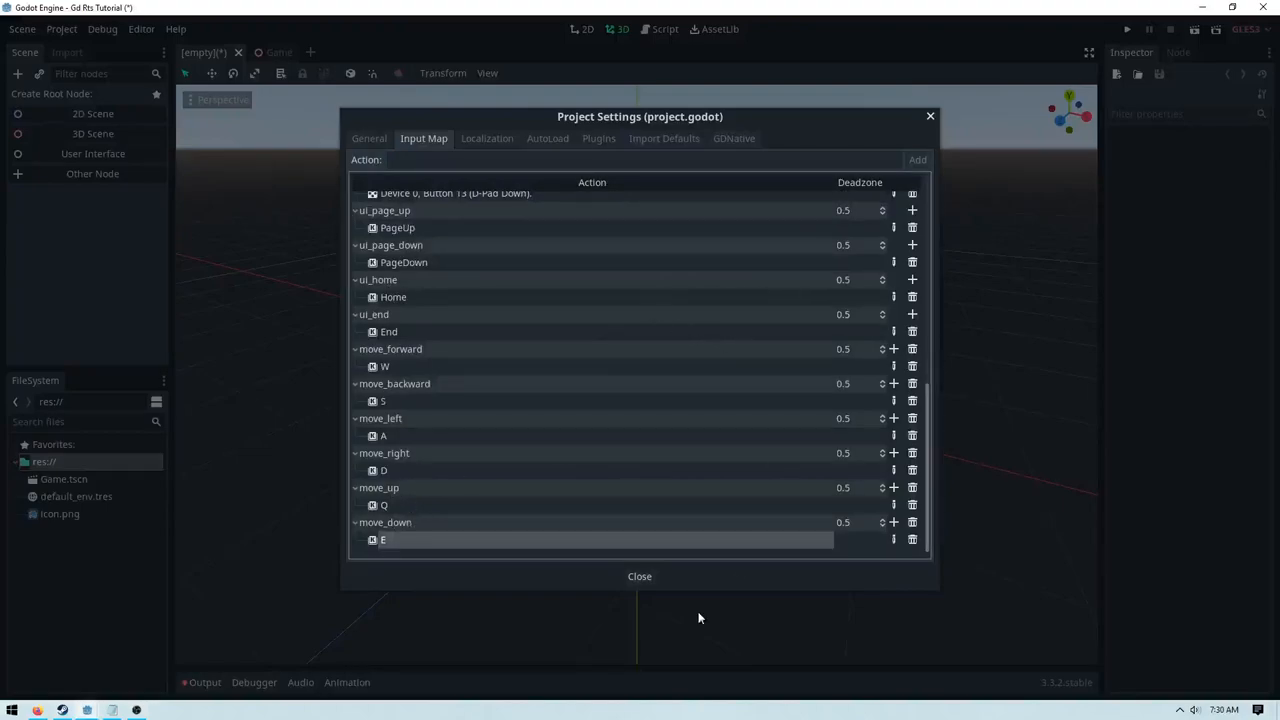
left_click(640, 576)
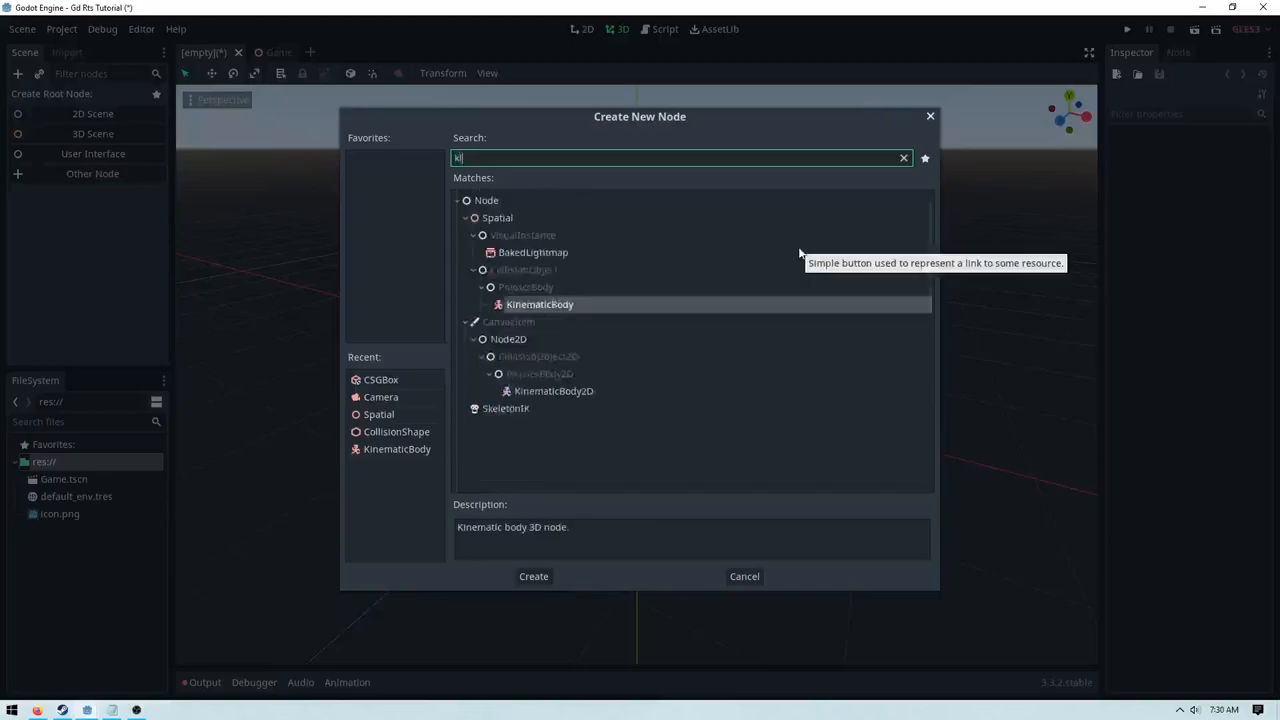
Step: Make a KinematicBody root named CameraController with a BoxShape collision child
left_click(532, 576)
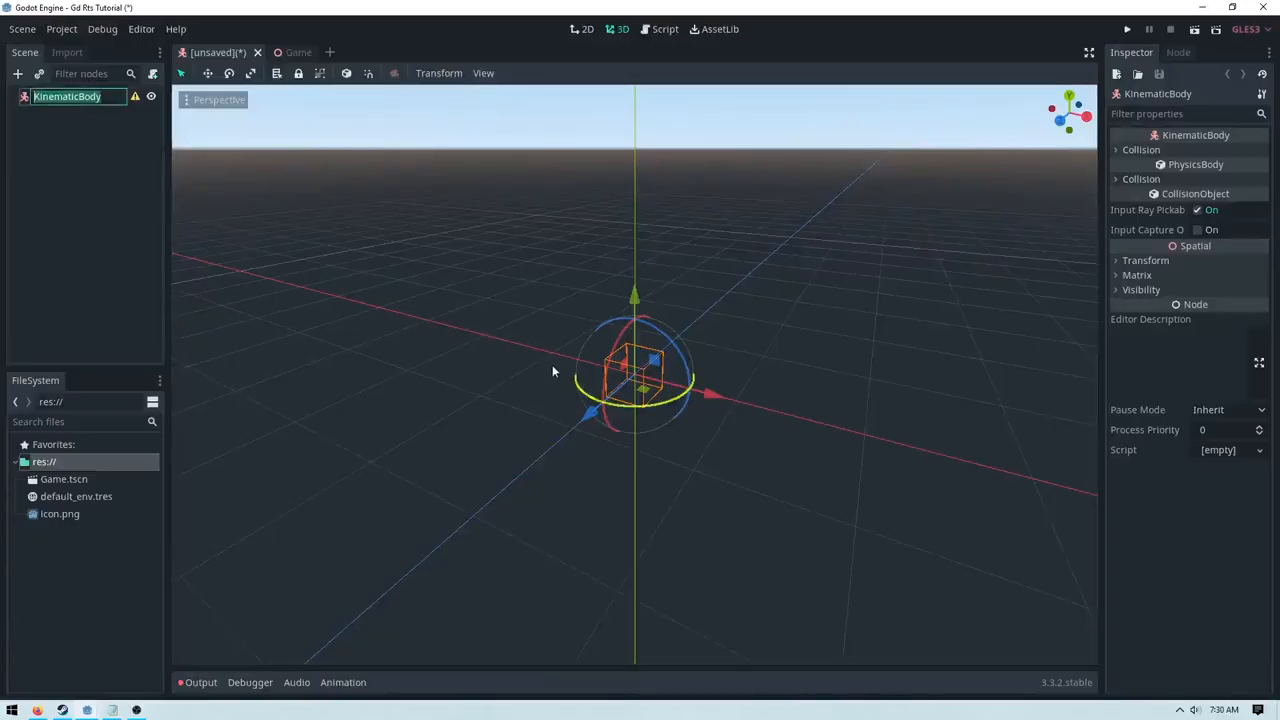
type("CameraController")
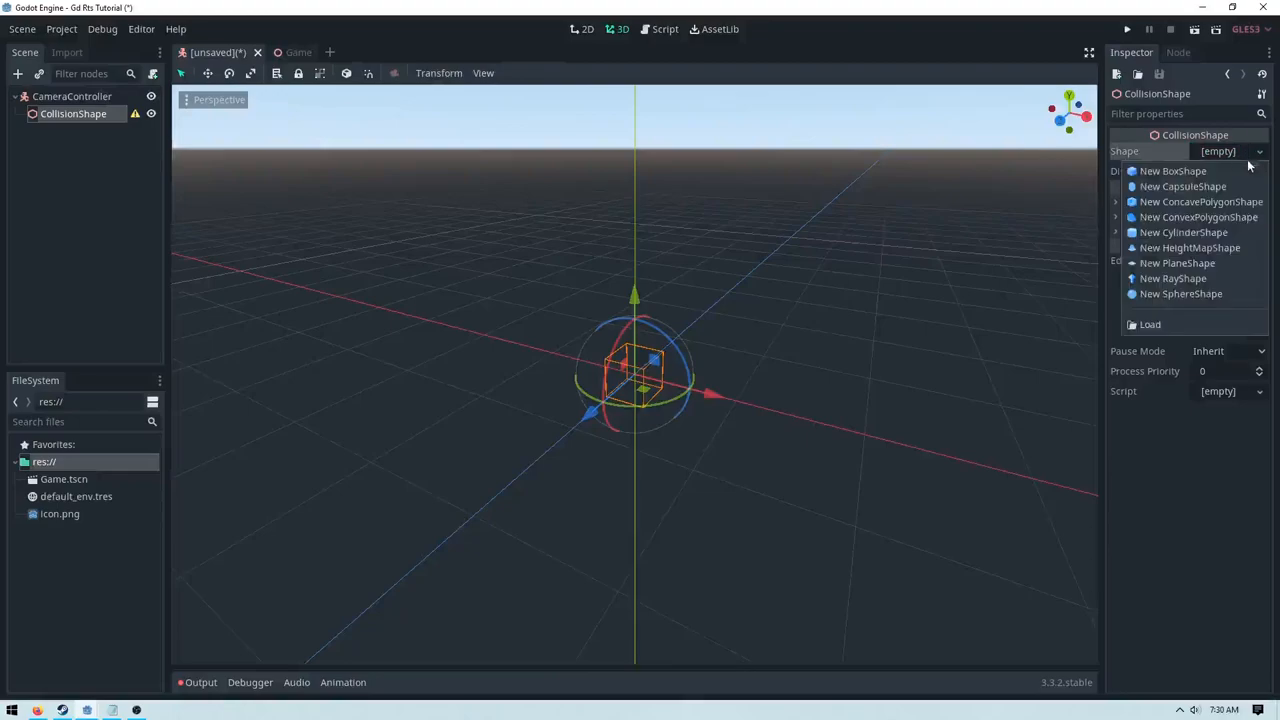
left_click(1172, 170)
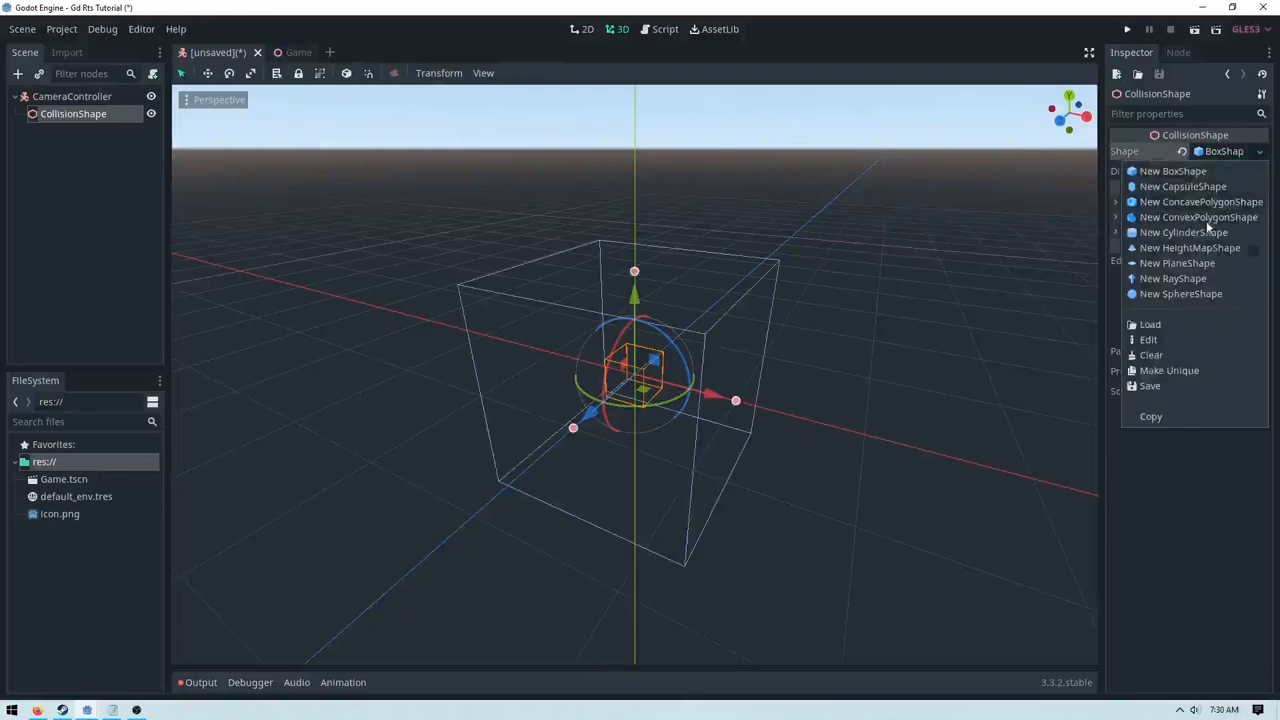
left_click(1172, 172)
type("0")
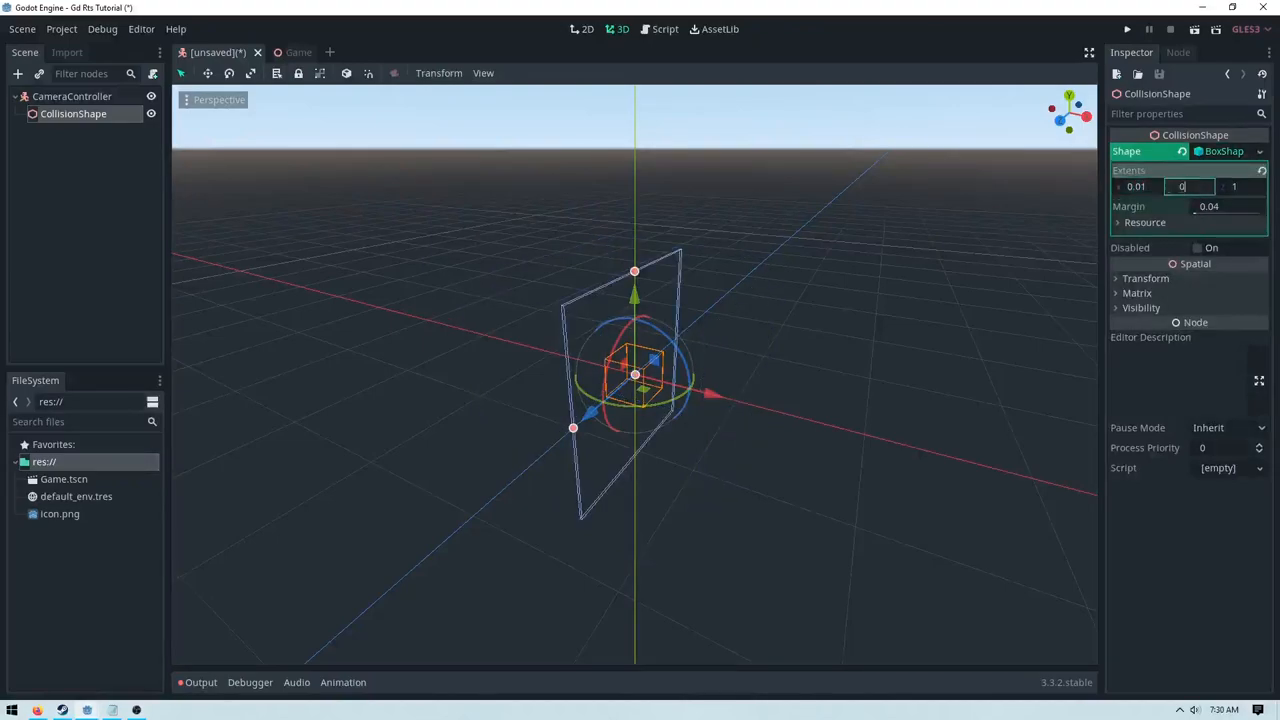
Step: Add a Spatial child named CameraHolder under CameraController and a Camera inside it
right_click(68, 96)
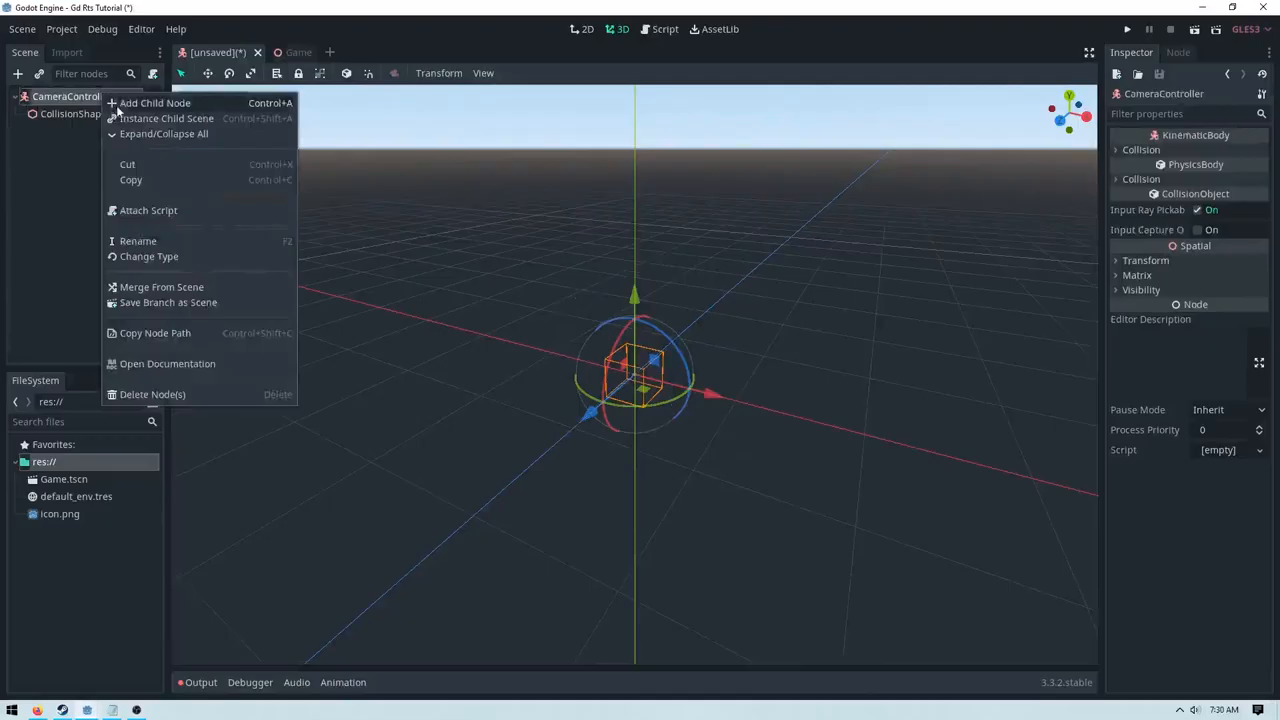
left_click(154, 104)
type("Camea")
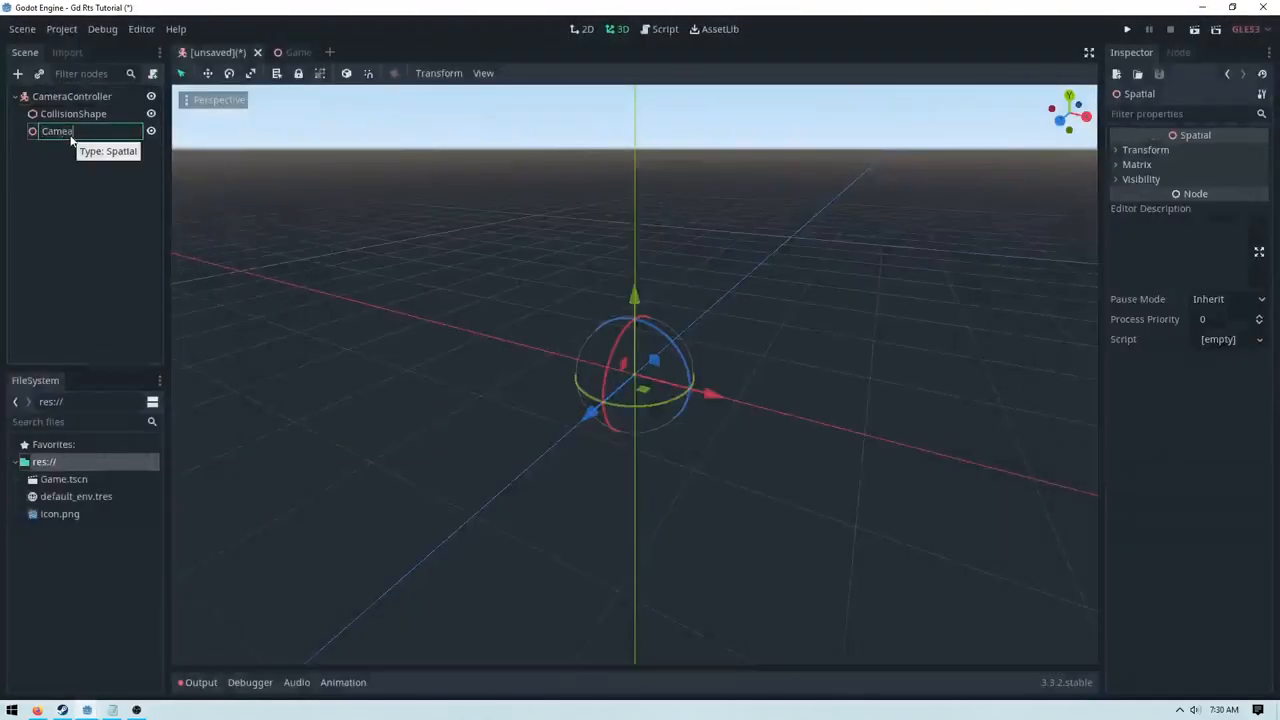
type("Hol")
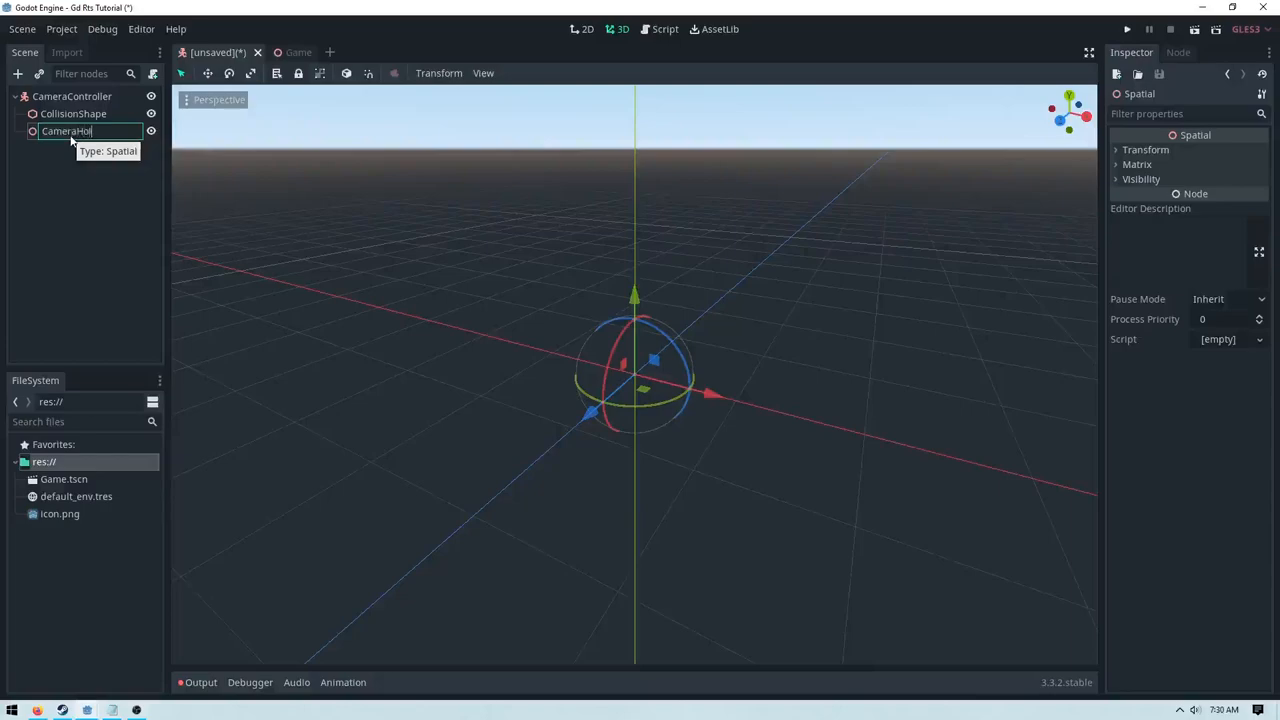
right_click(68, 132)
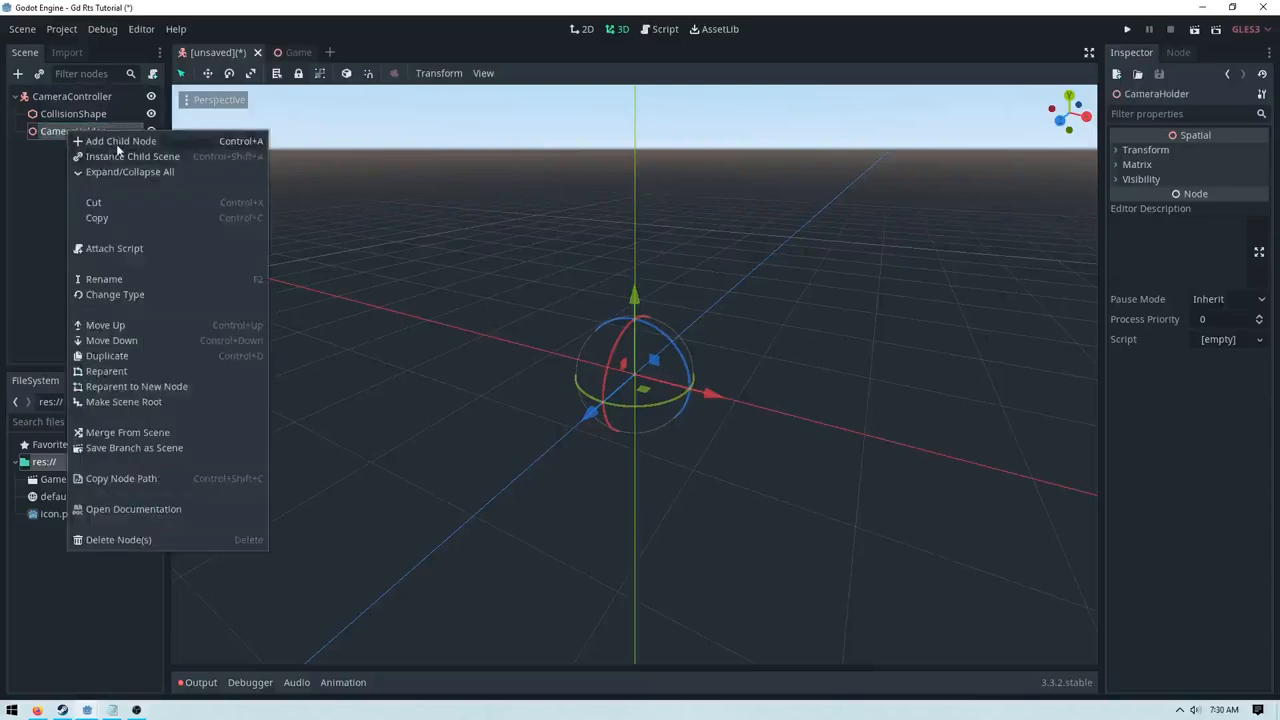
left_click(120, 140)
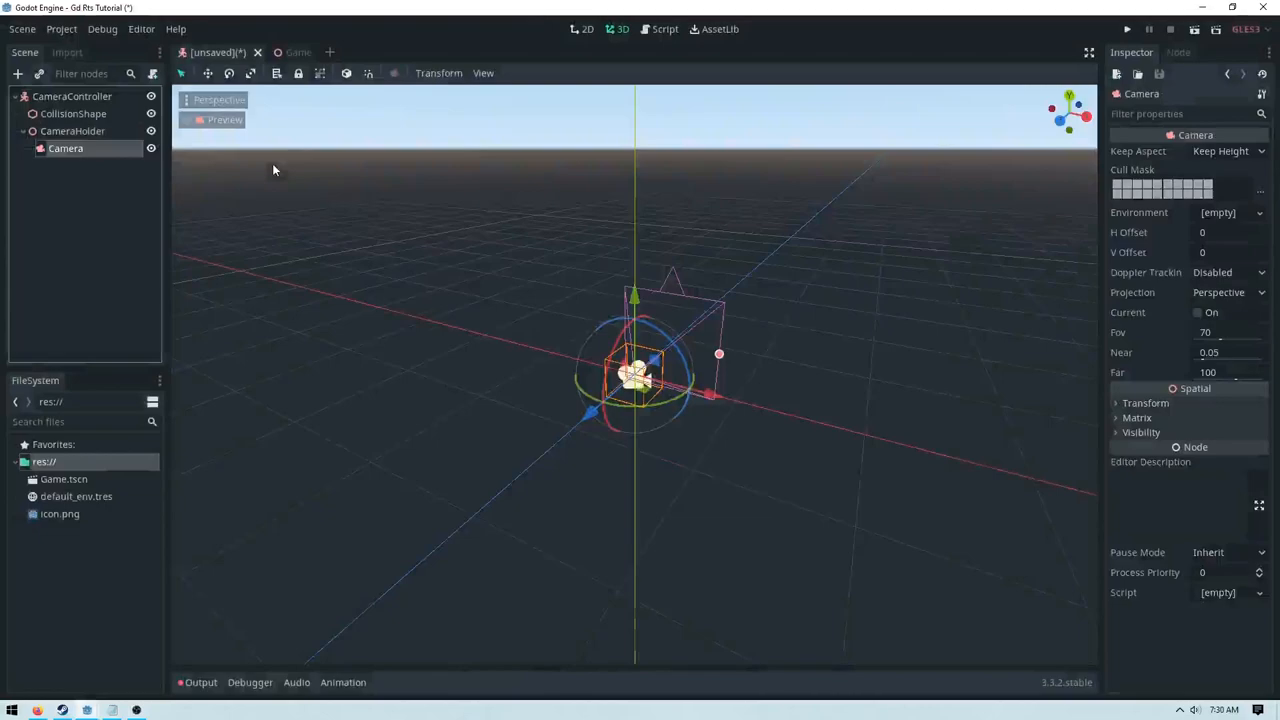
Step: Adjust the Camera's field of view in the Inspector
left_click(72, 132)
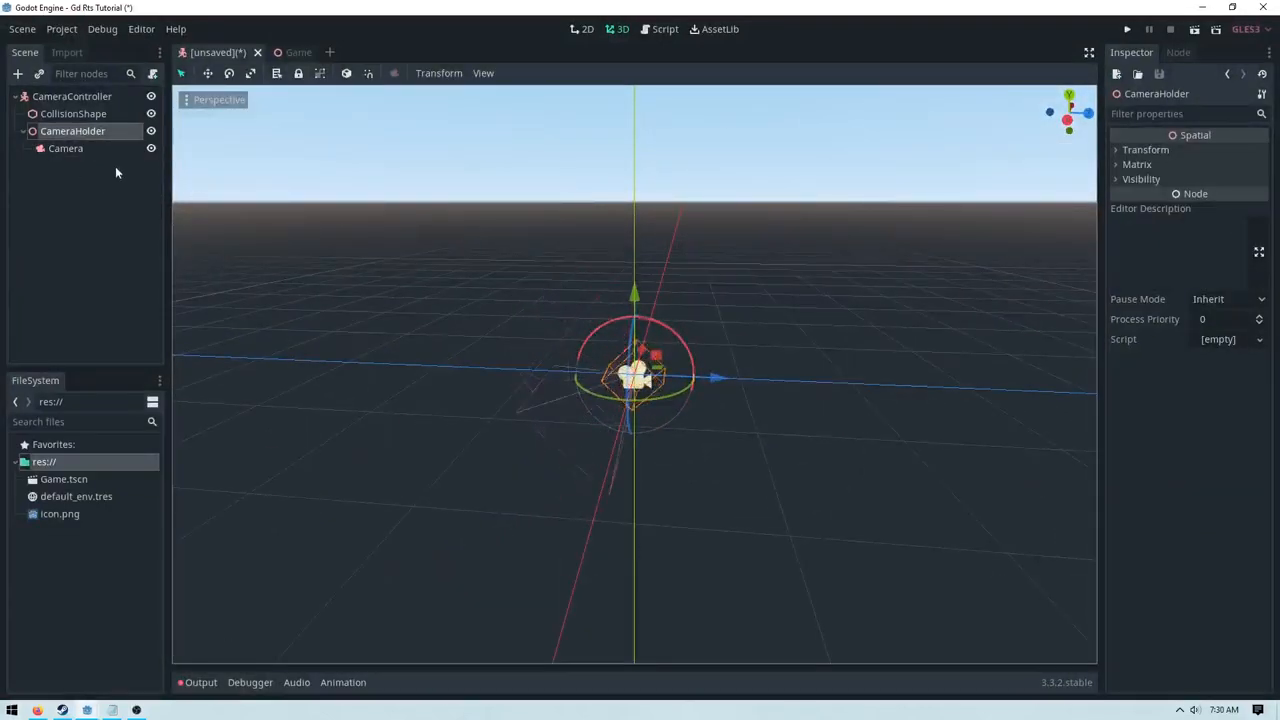
left_click(64, 148)
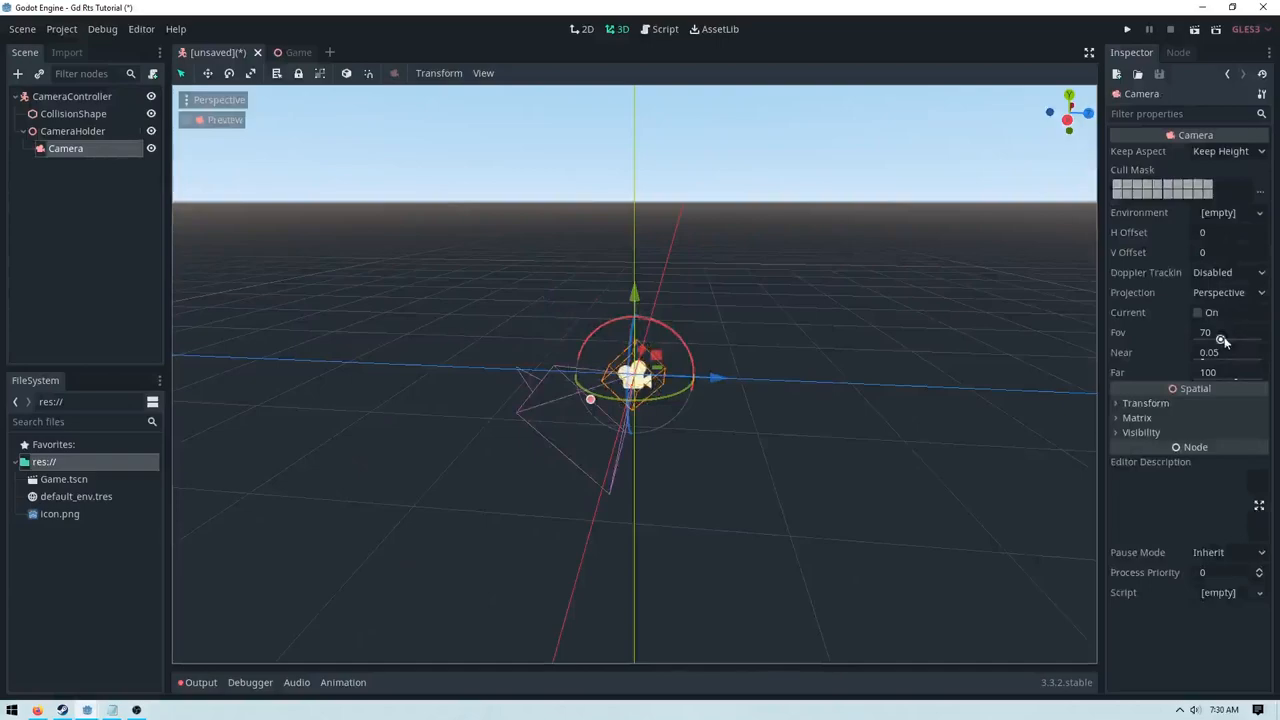
left_click_drag(1220, 332, 1240, 332)
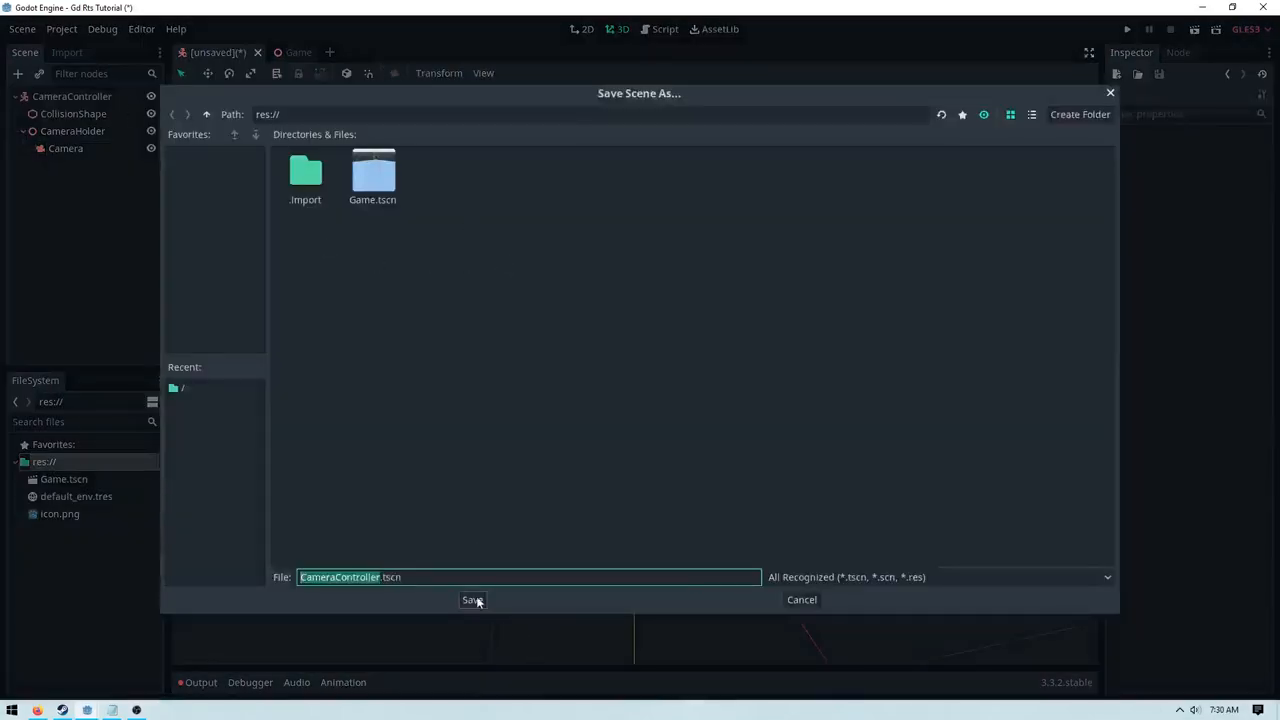
Step: Save as CameraController.tscn and attach a new CameraController.gd script to the root
left_click(472, 600)
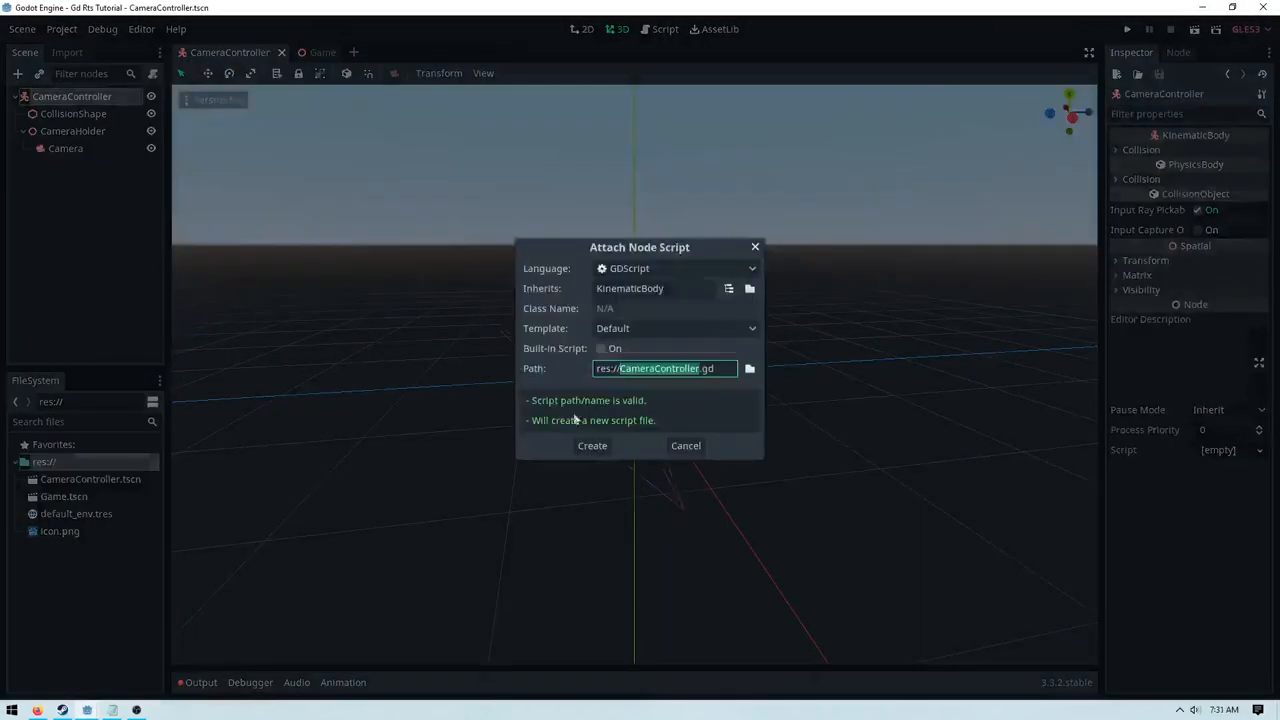
left_click(592, 444)
type("var velocity = Vector3()")
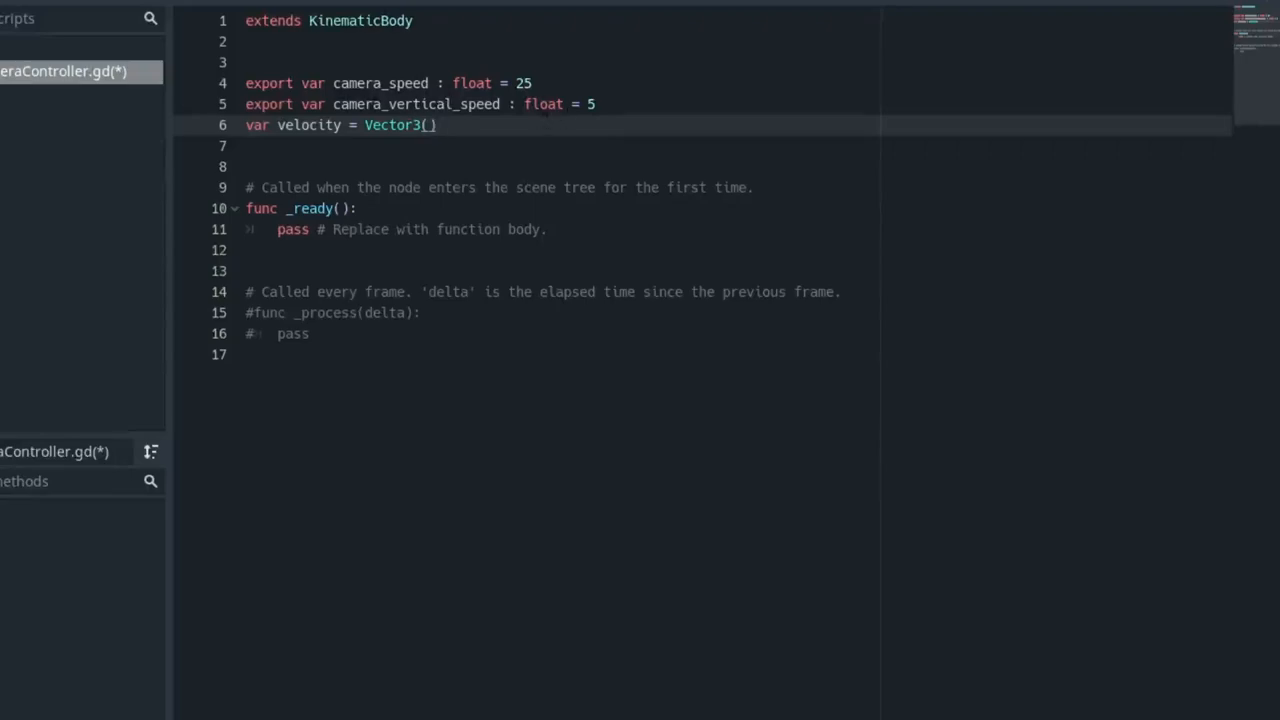
Step: Export max_pos_x/z and min/max_pos_y float limits such as max_pos_x = 50
left_click(434, 188)
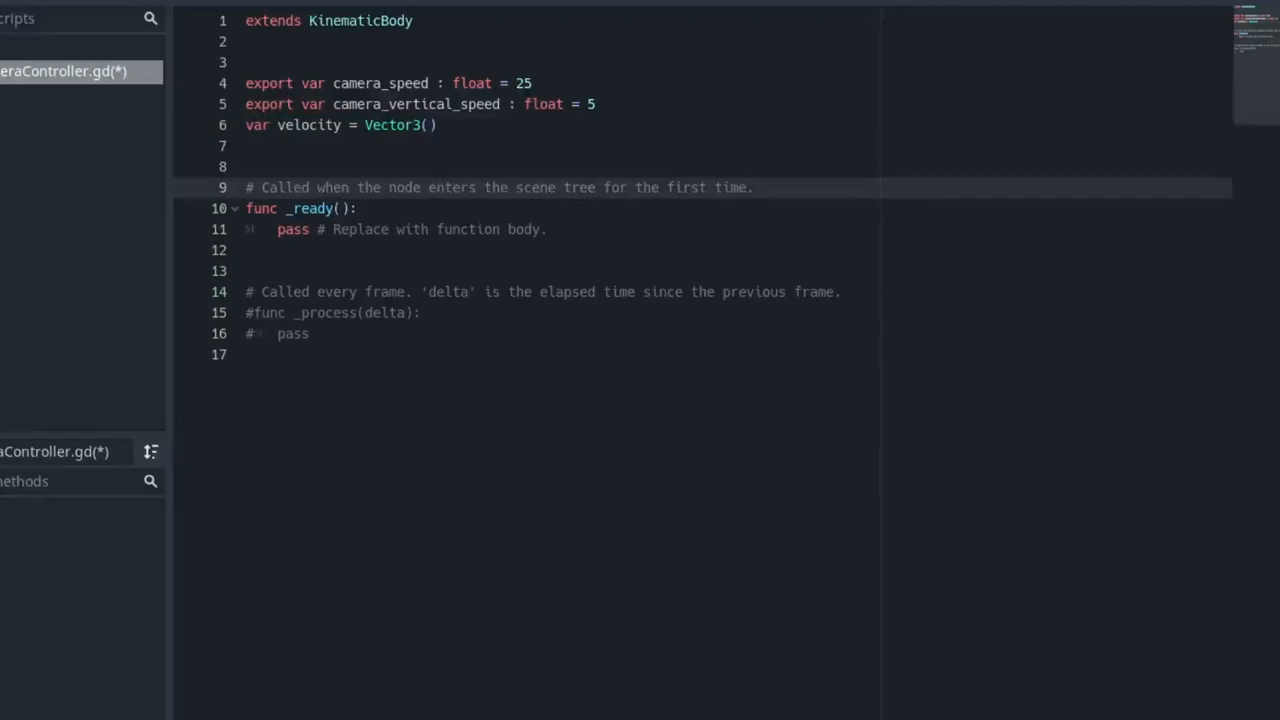
type("export var max_pos_x : float = 50")
left_click(560, 166)
type("export var max_pos_z : float = 50")
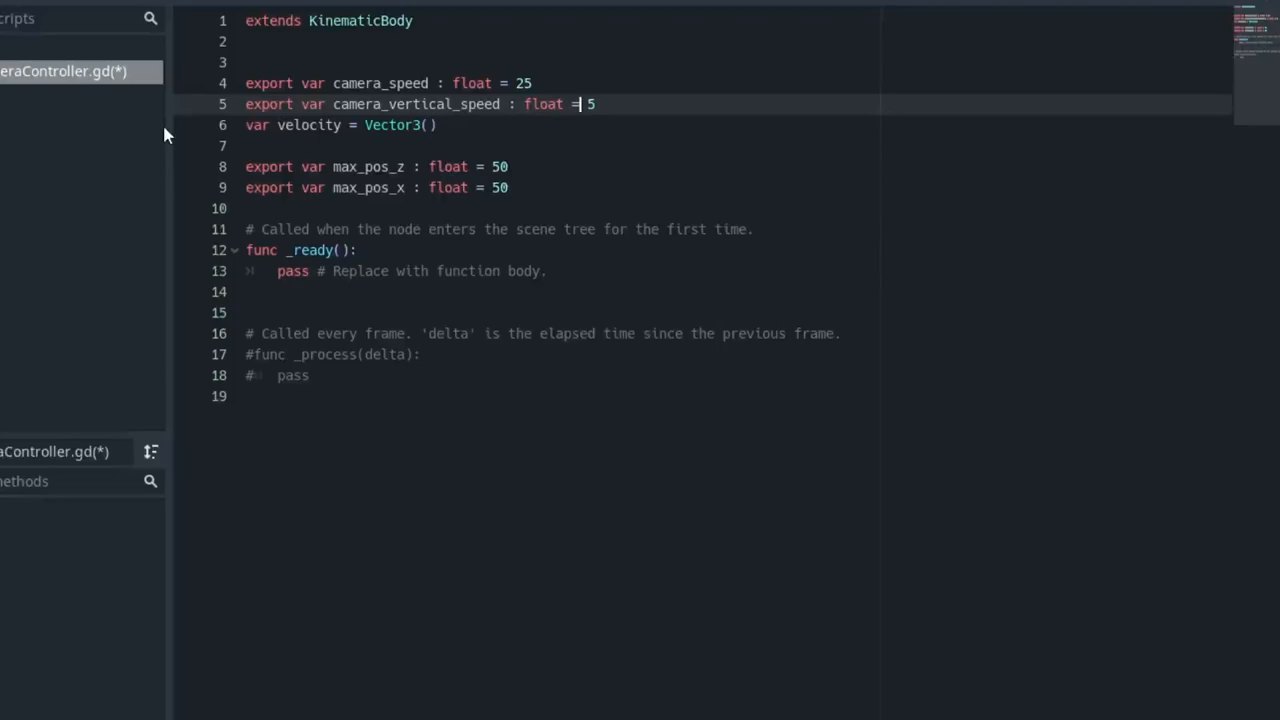
mouse_move(168, 136)
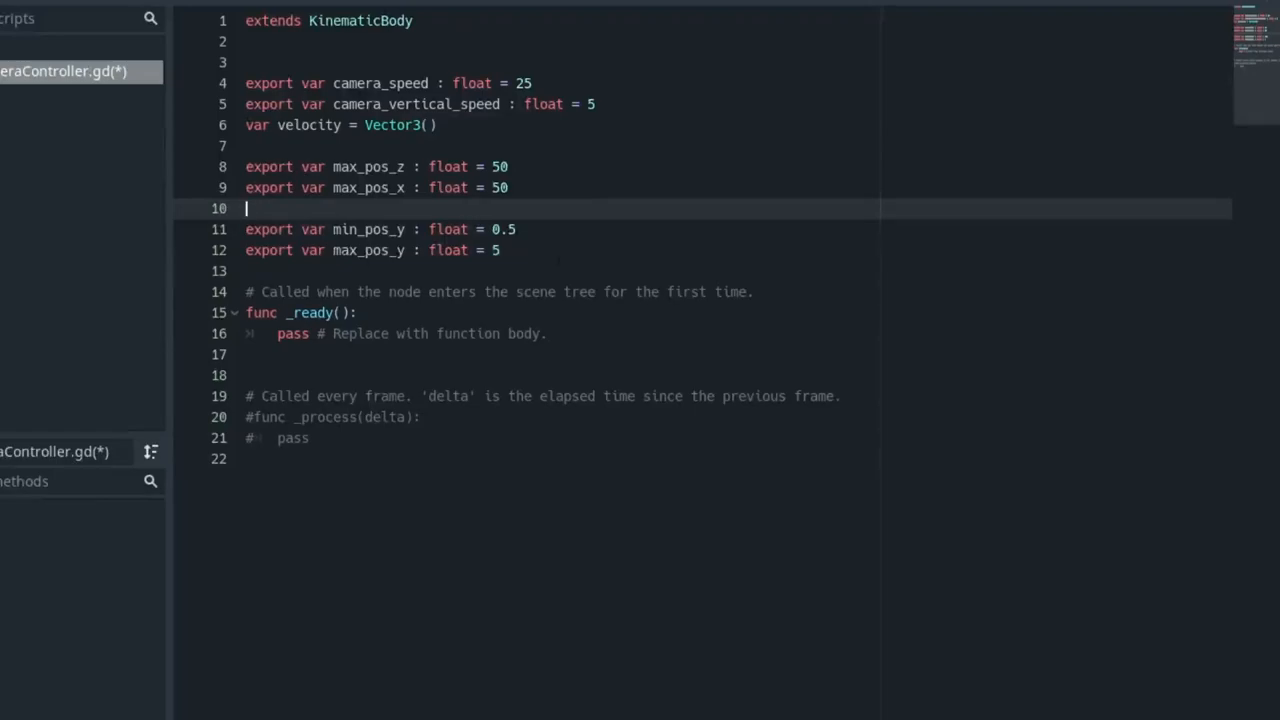
left_click(548, 332)
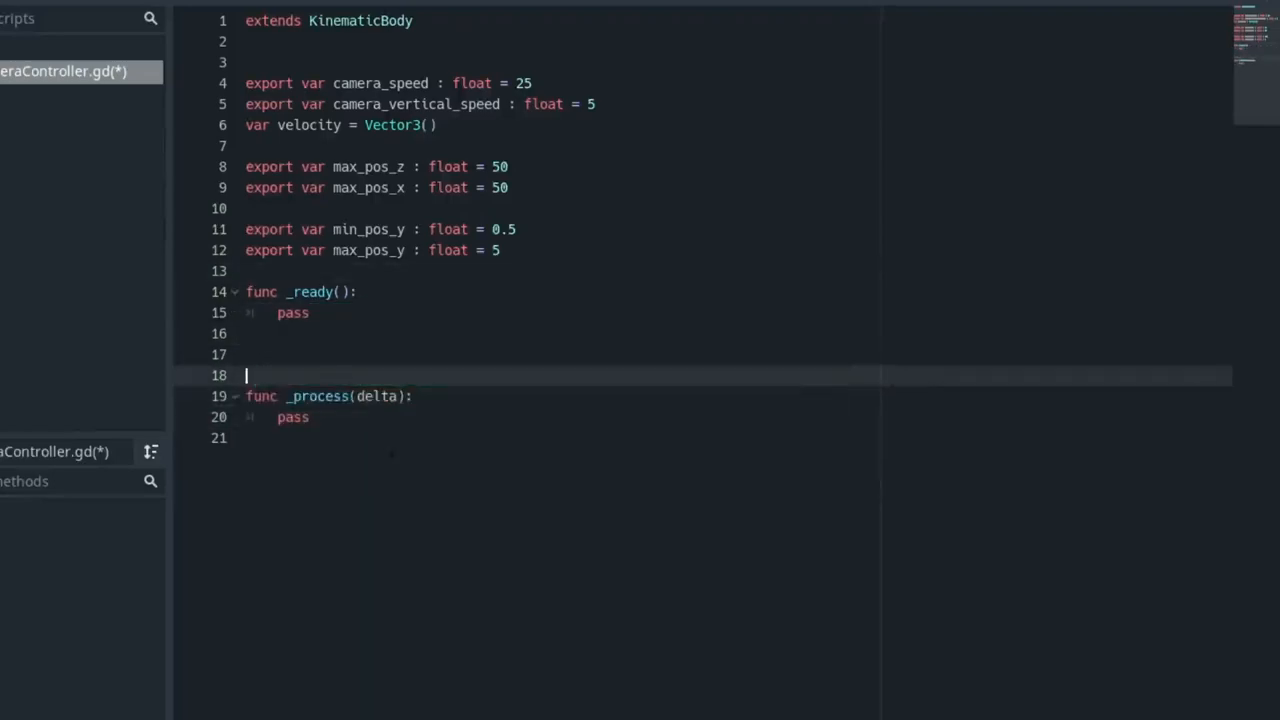
Step: In _process reset velocity and adjust velocity.z/x by camera_speed for the four horizontal actions
left_click(310, 418)
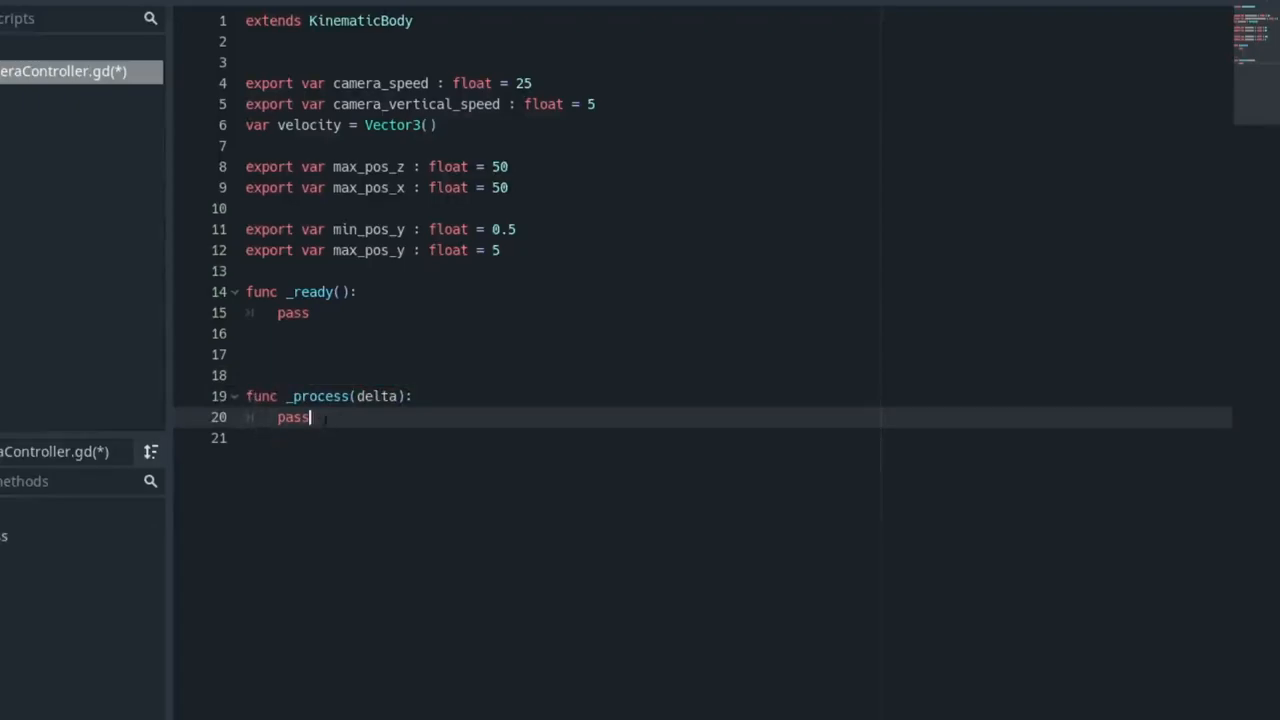
type("velocity = Vector3()")
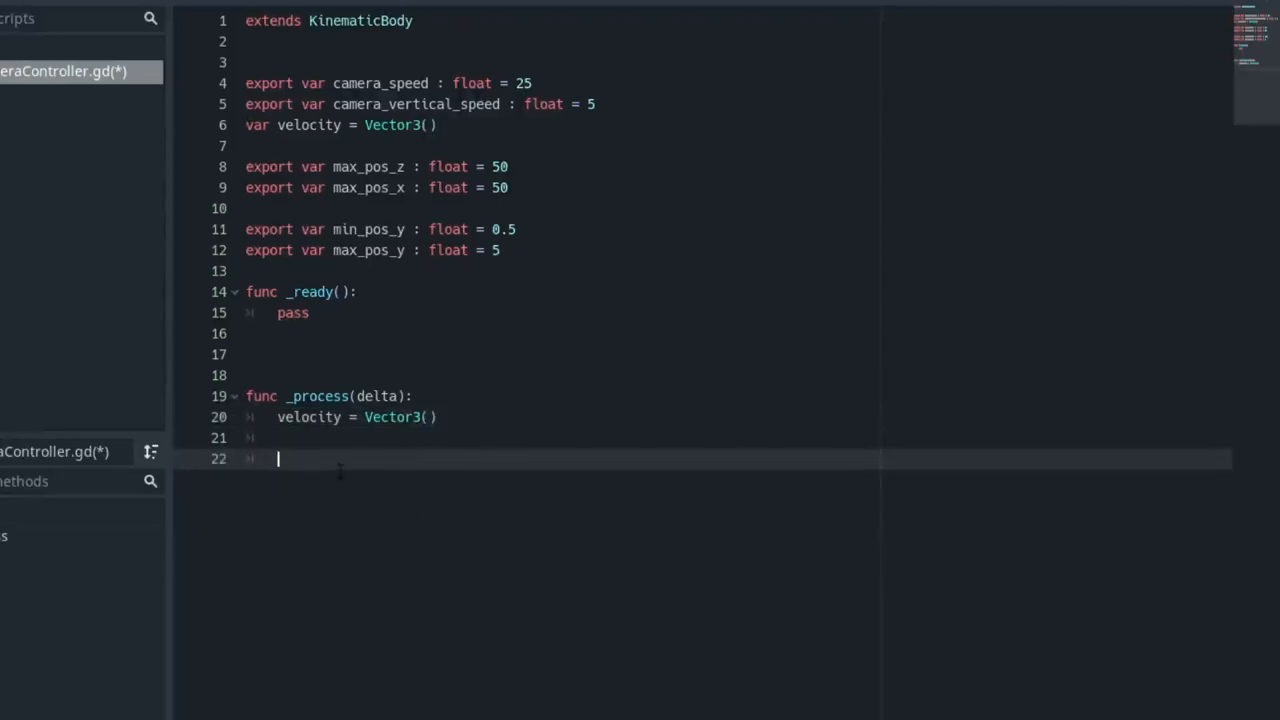
type("if Input.is_action_pressed(\"move_forward\"):")
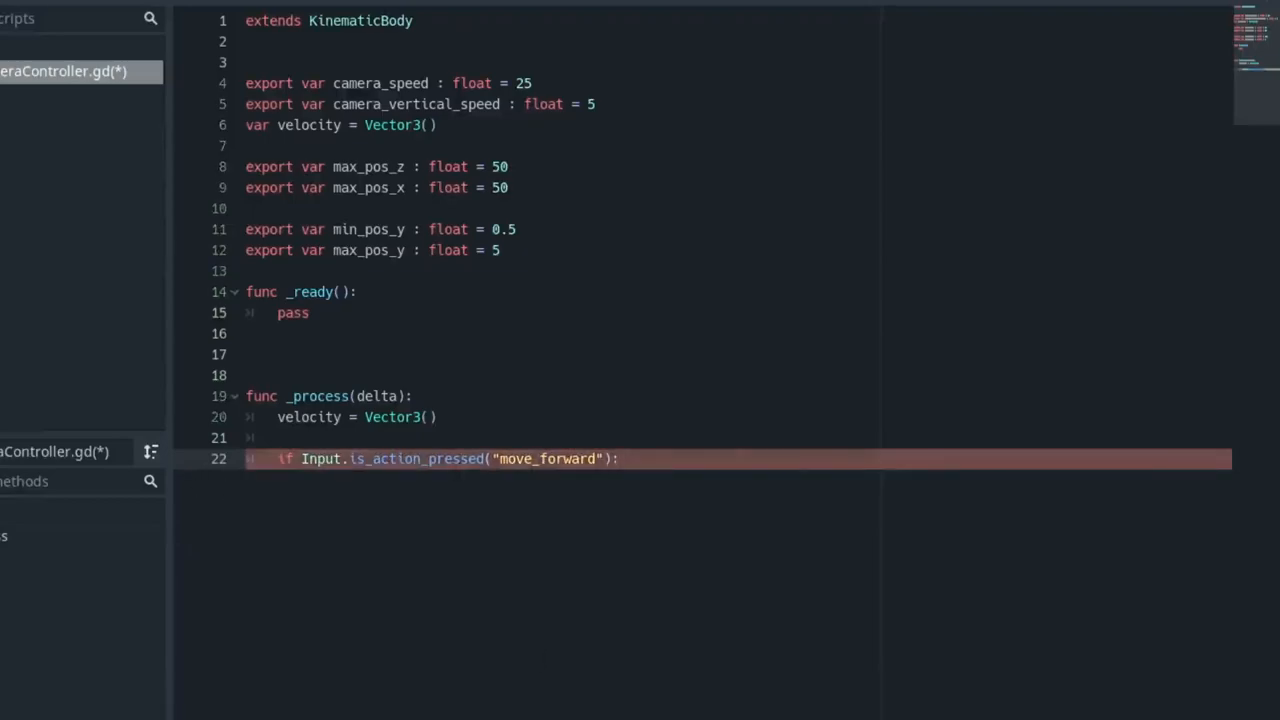
left_click(656, 458)
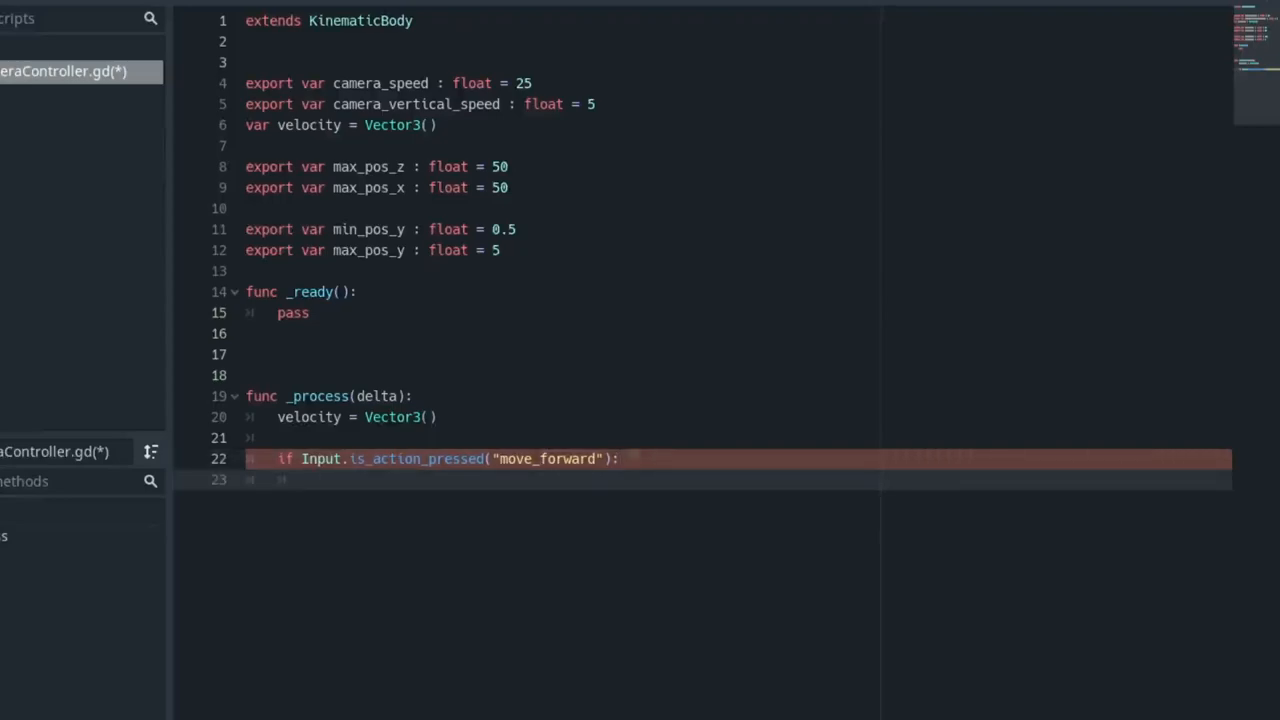
type("velocity.z -= camera_speed")
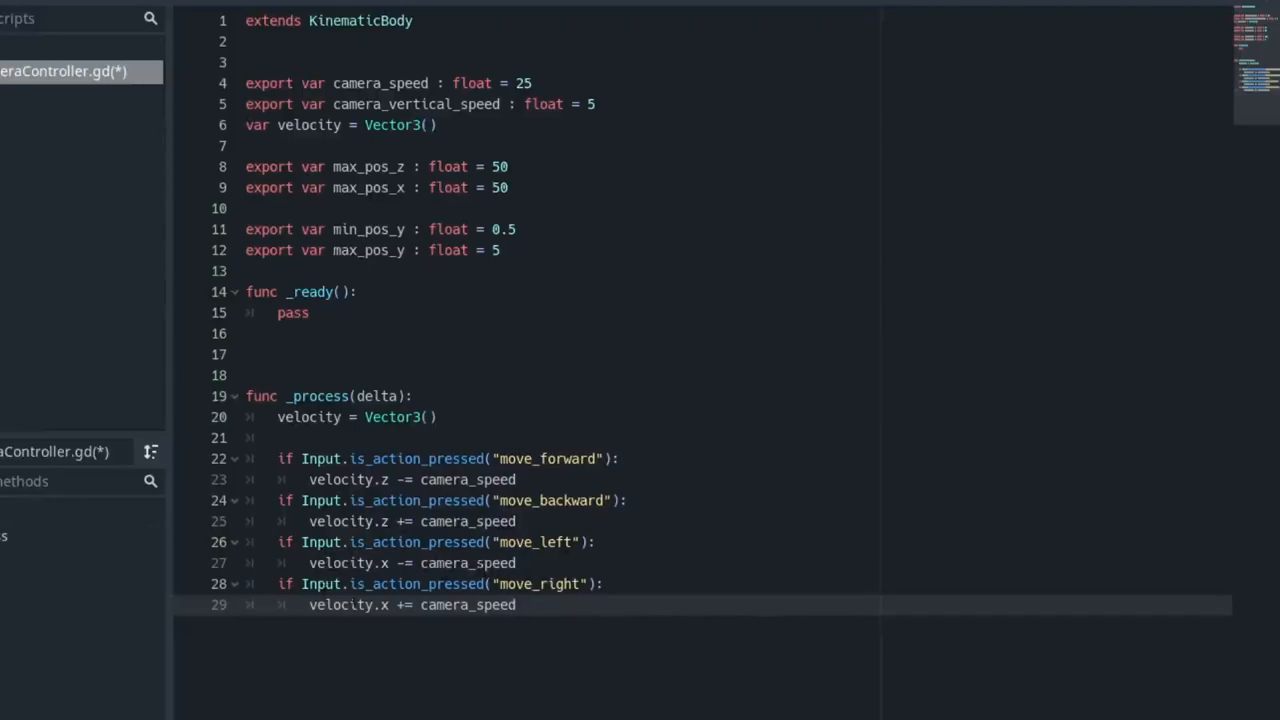
key("Return")
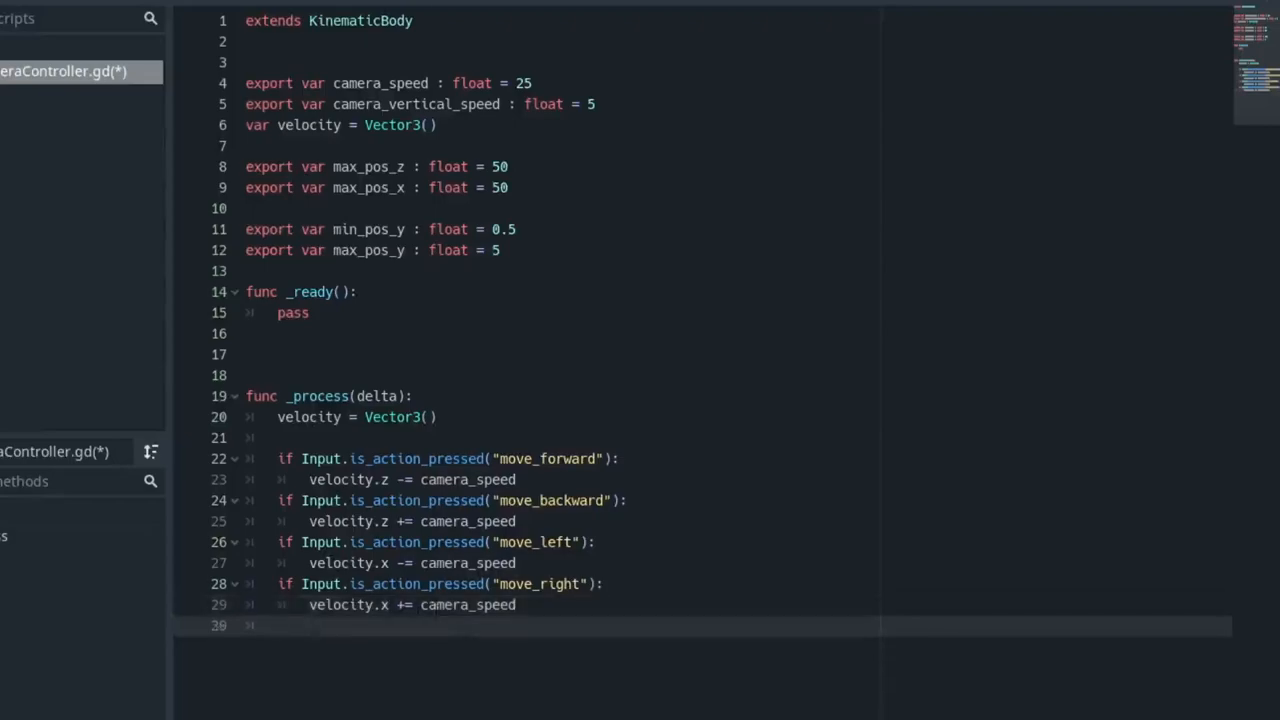
Step: Add move_up and move_down checks changing velocity.y by camera_vertical_speed
scroll("down", 3)
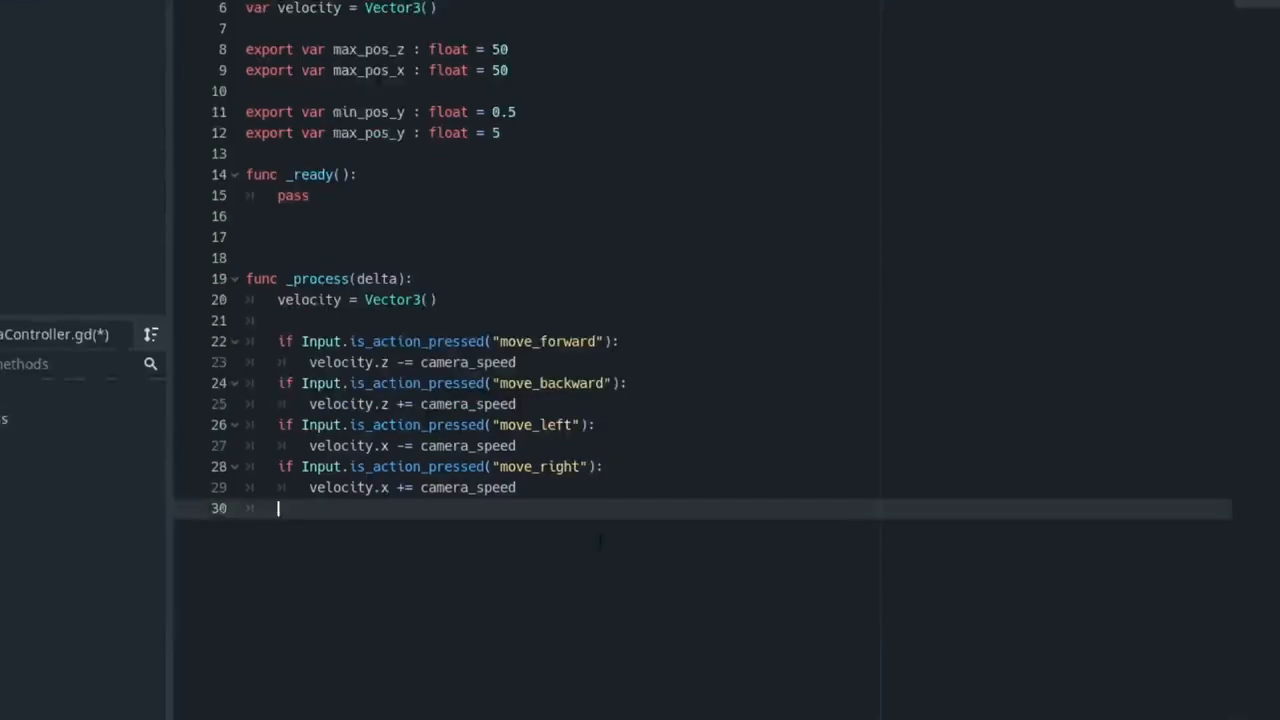
type("if Input.is_action_pressed(\"move_up\"):")
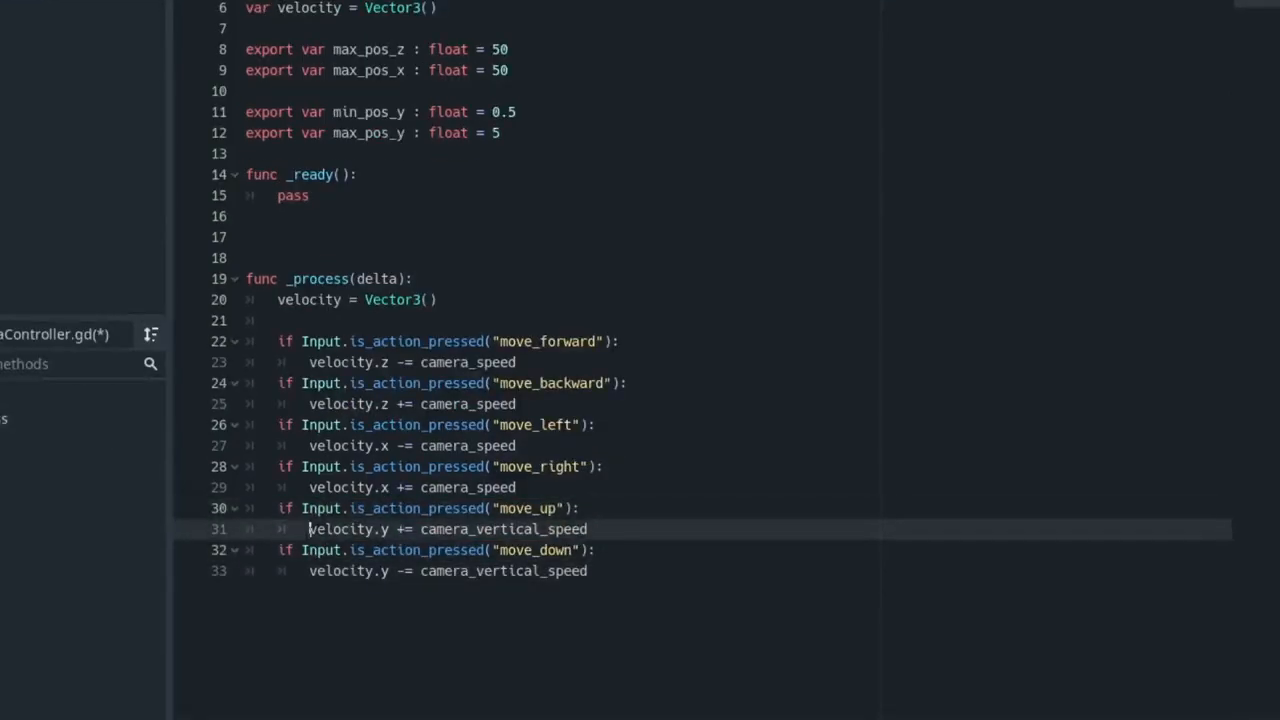
left_click(596, 550)
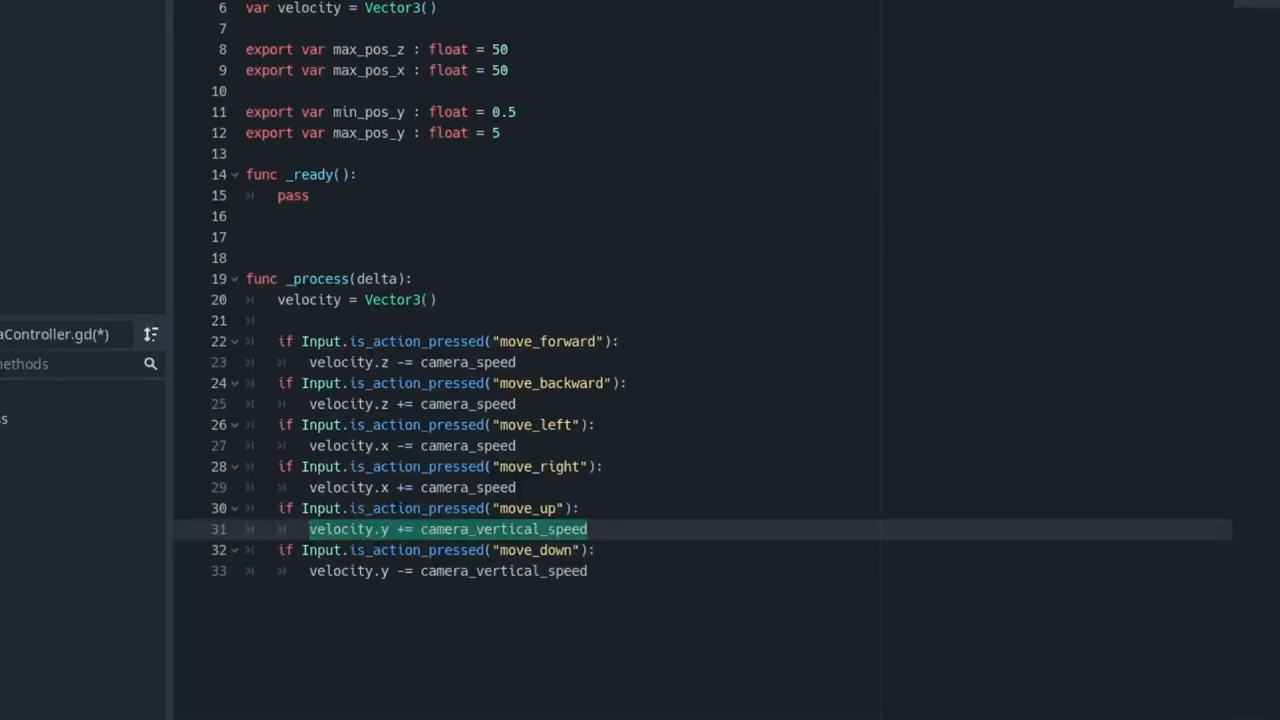
left_click(412, 528)
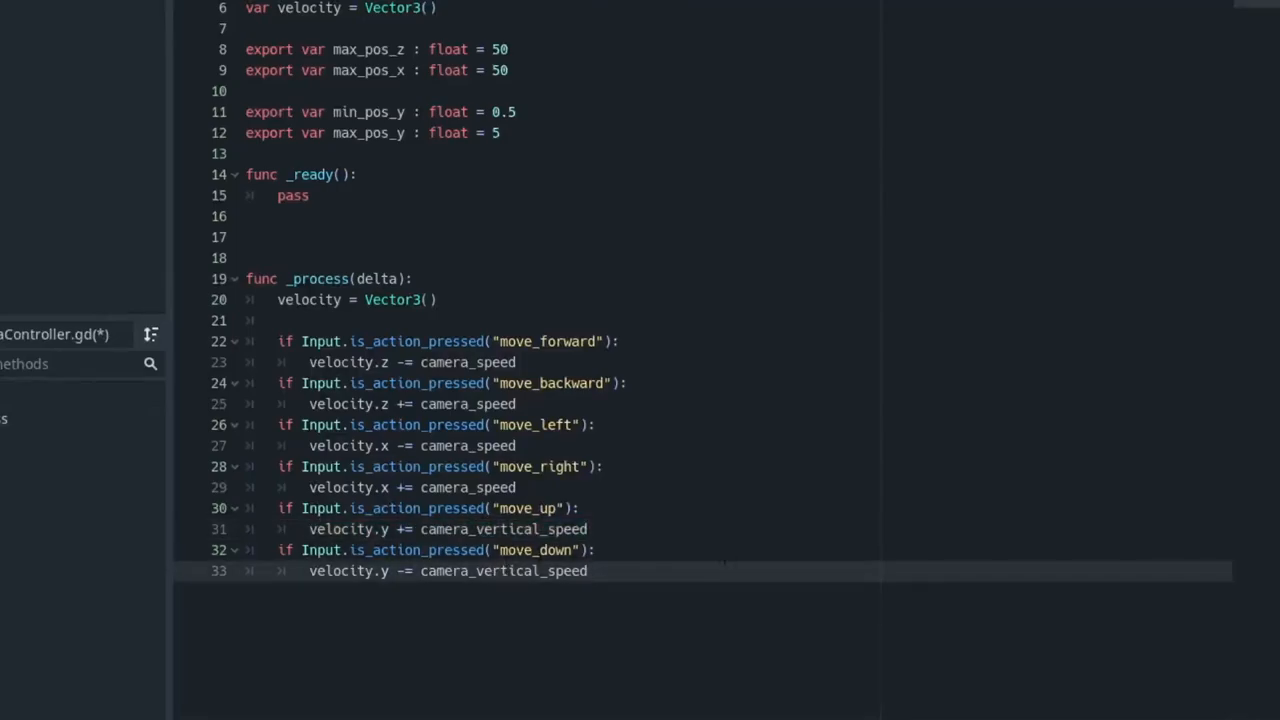
key("Return")
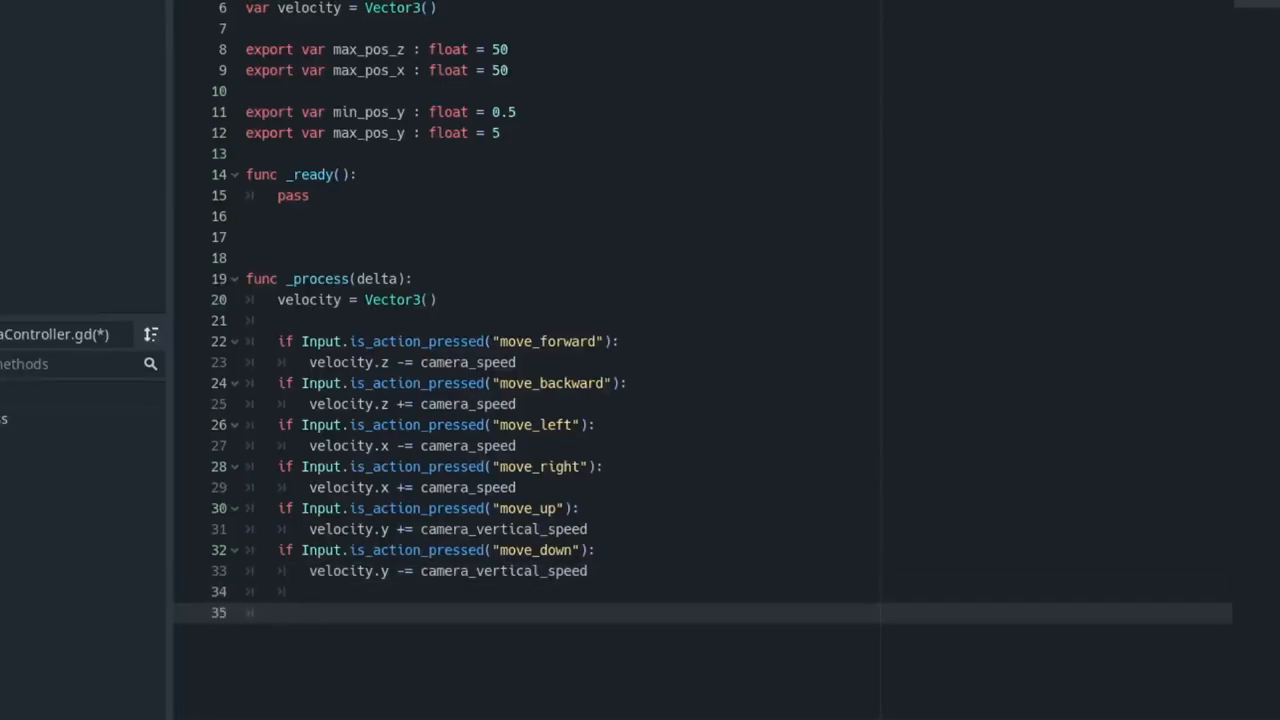
Step: Clamp translation x, z, y to the exported bounds, call move_and_slide(velocity), and save
type("translation.x = clamp(translation.x, -max_pos_x, max_pos_x)")
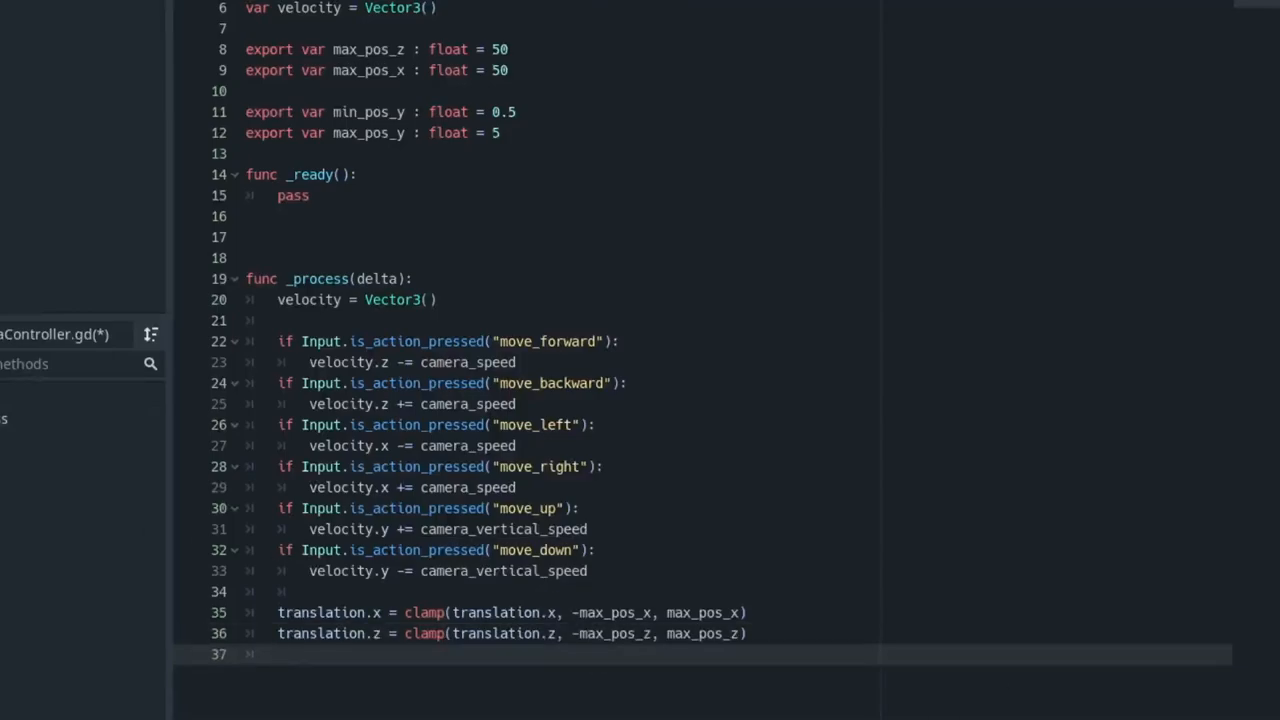
type("translation.y = clamp(translation.y, min_pos_y, max_pos_y)")
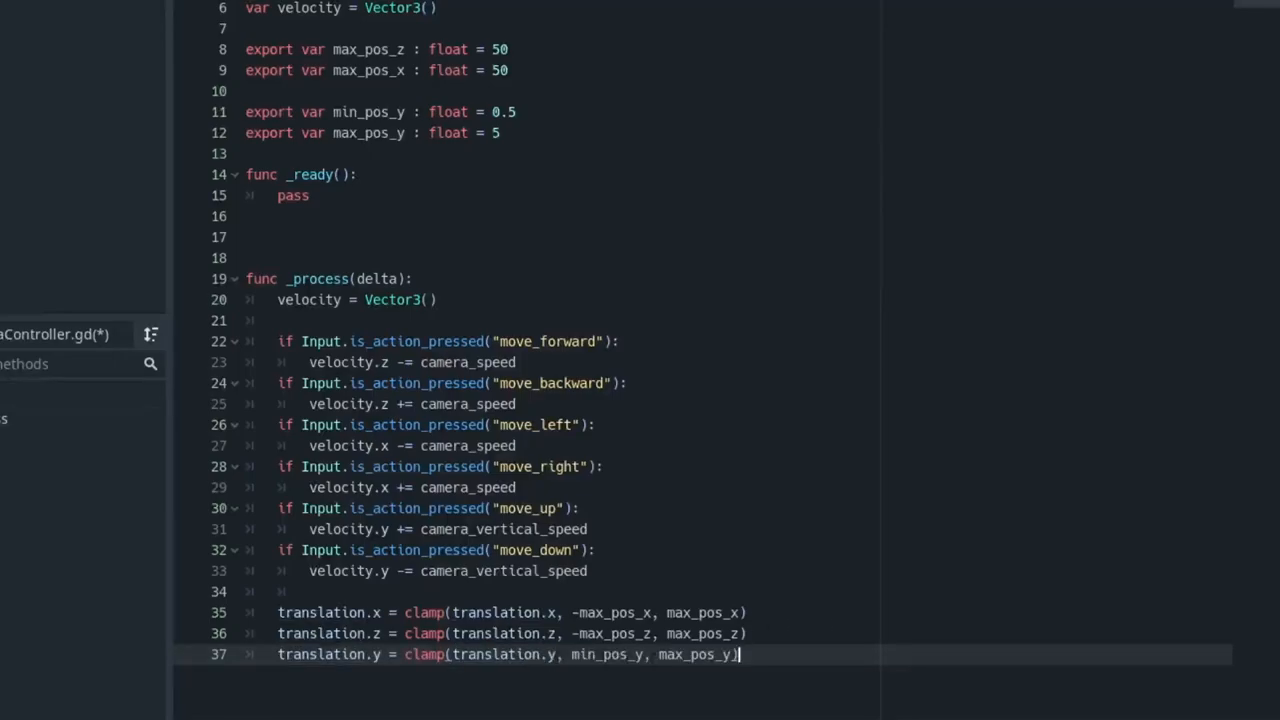
key("Return")
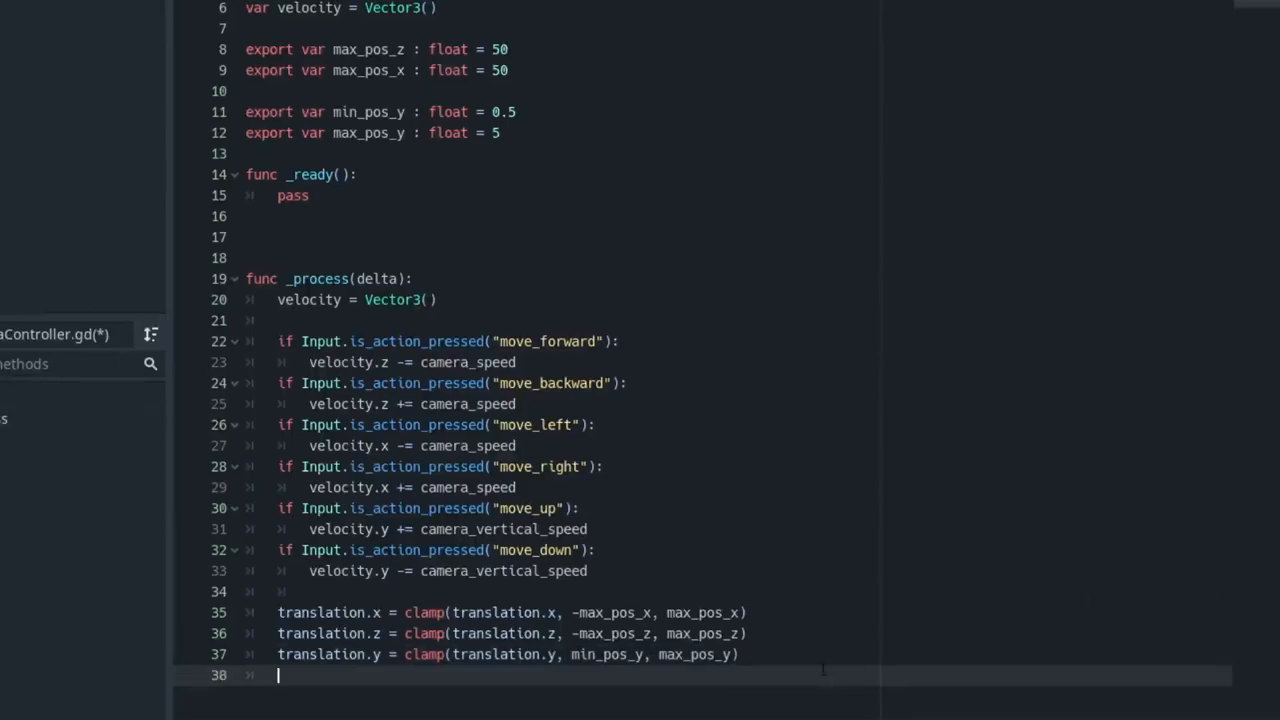
type("move_and_slide(velocity)")
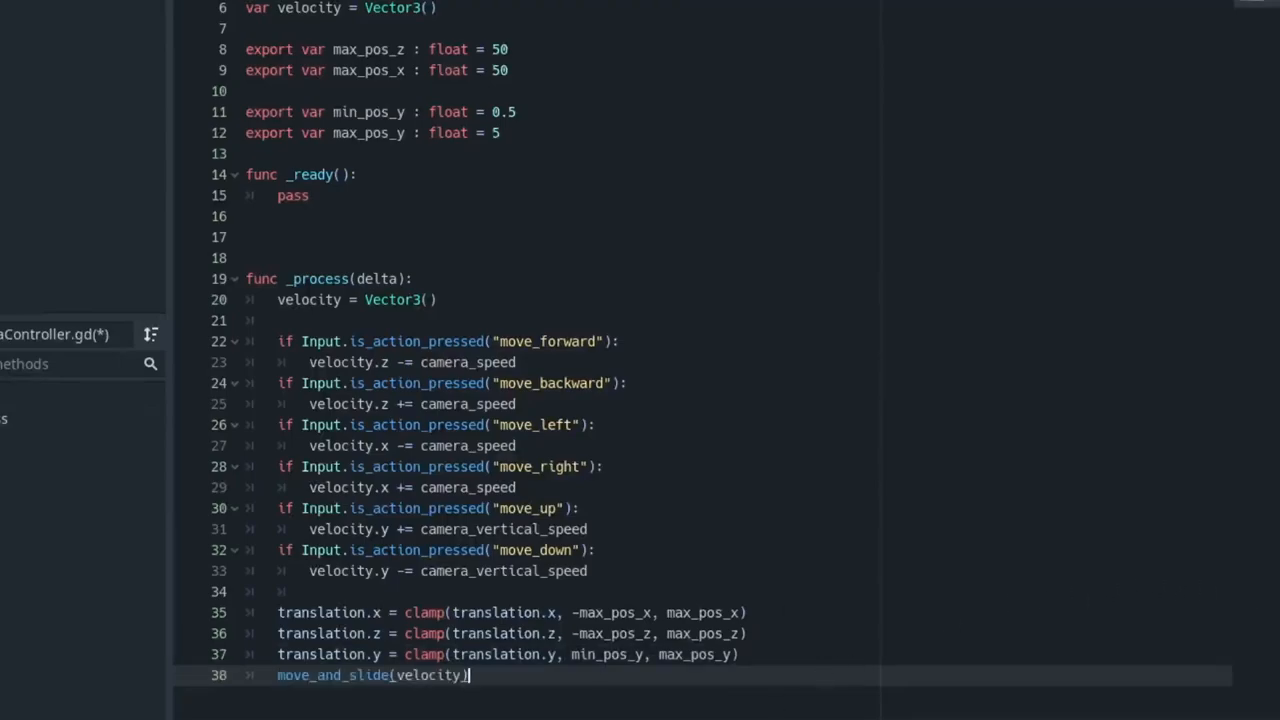
key("ctrl+s")
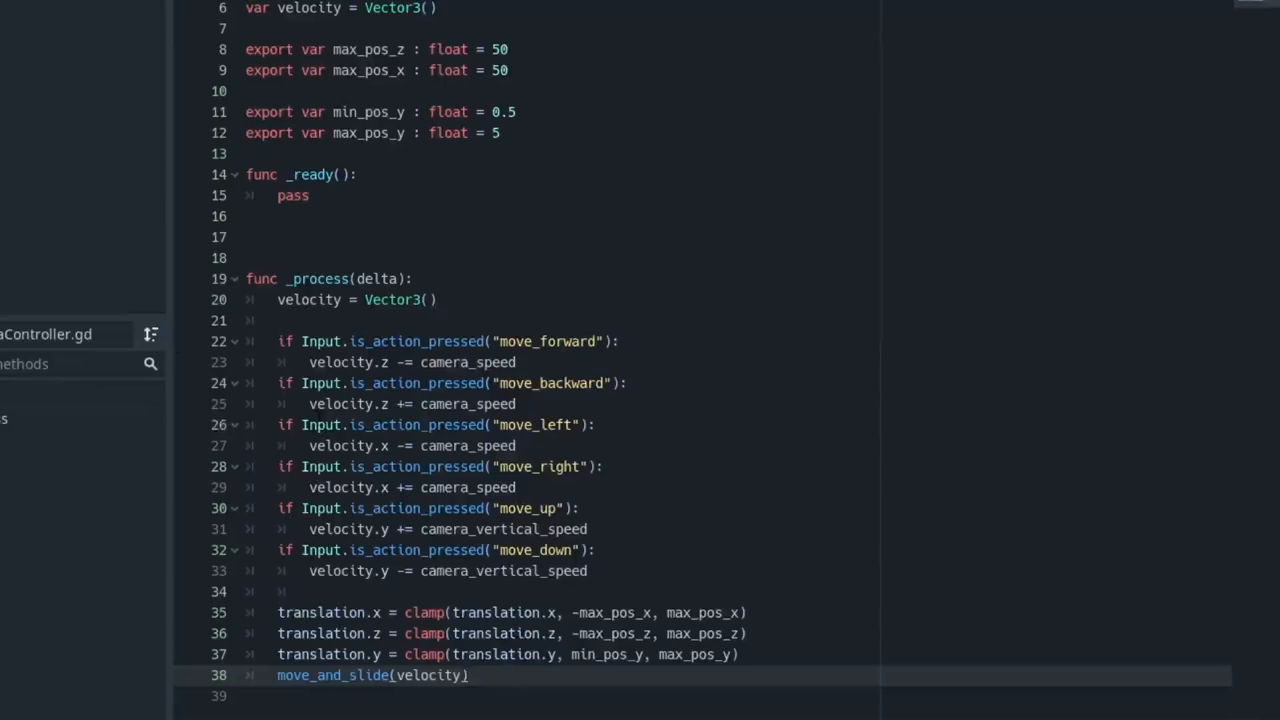
Step: Instance CameraController.tscn in the Game scene and select it to view its exported variables
left_click(308, 52)
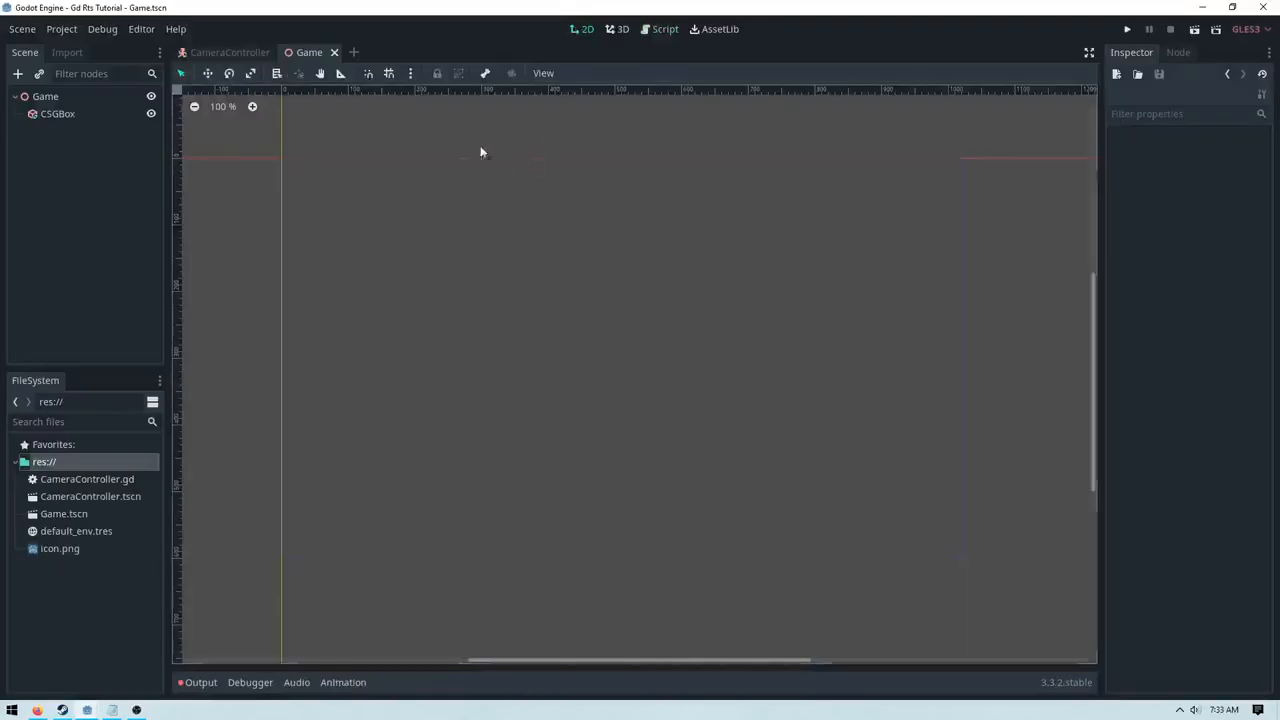
left_click(620, 28)
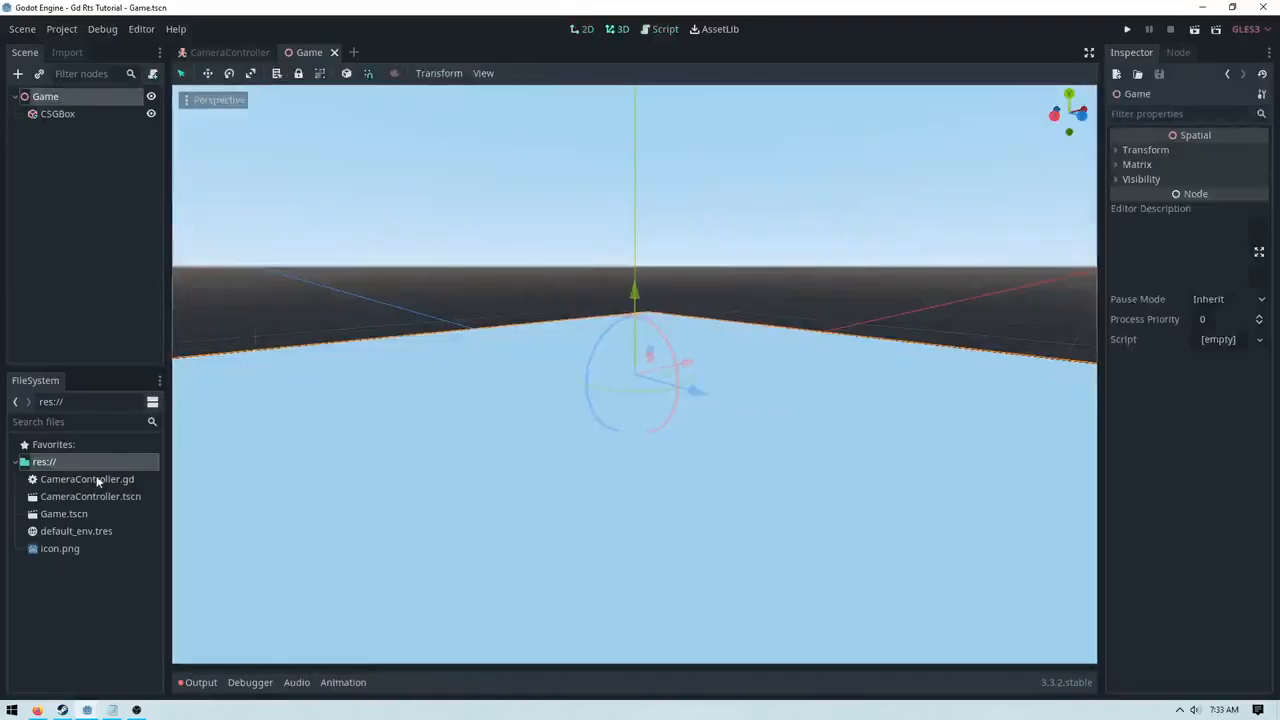
left_click(88, 480)
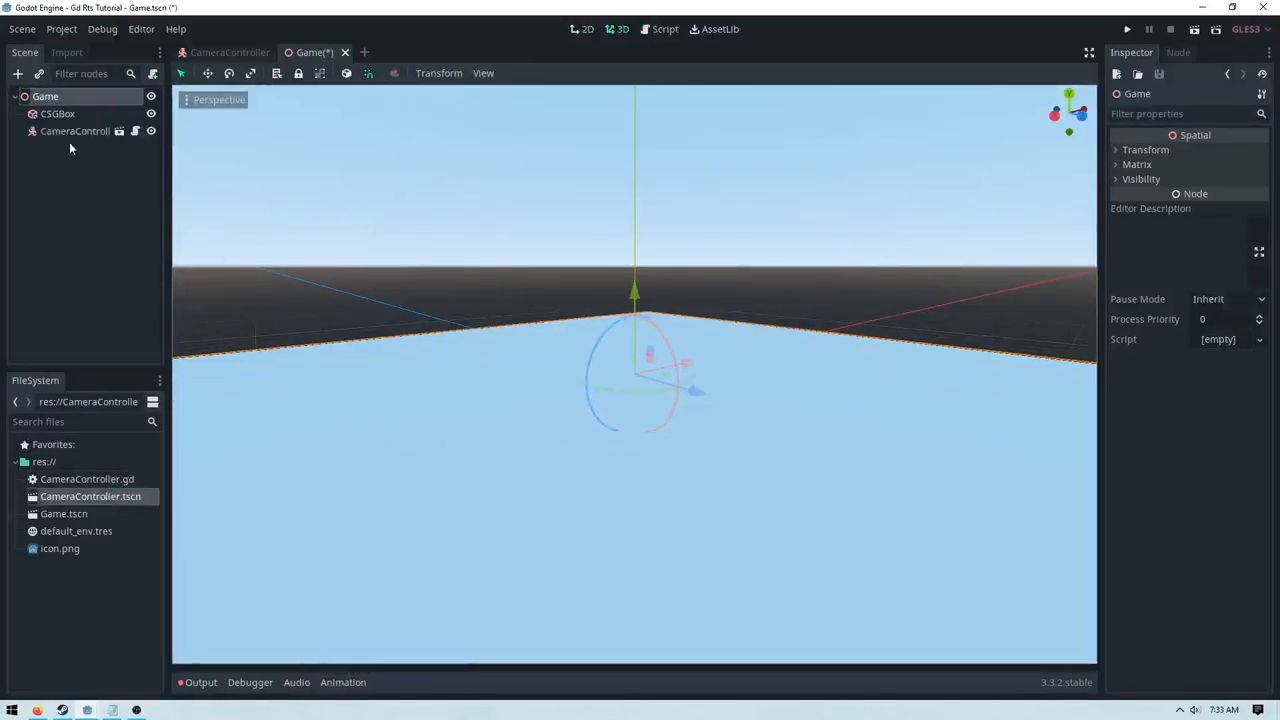
left_click(76, 132)
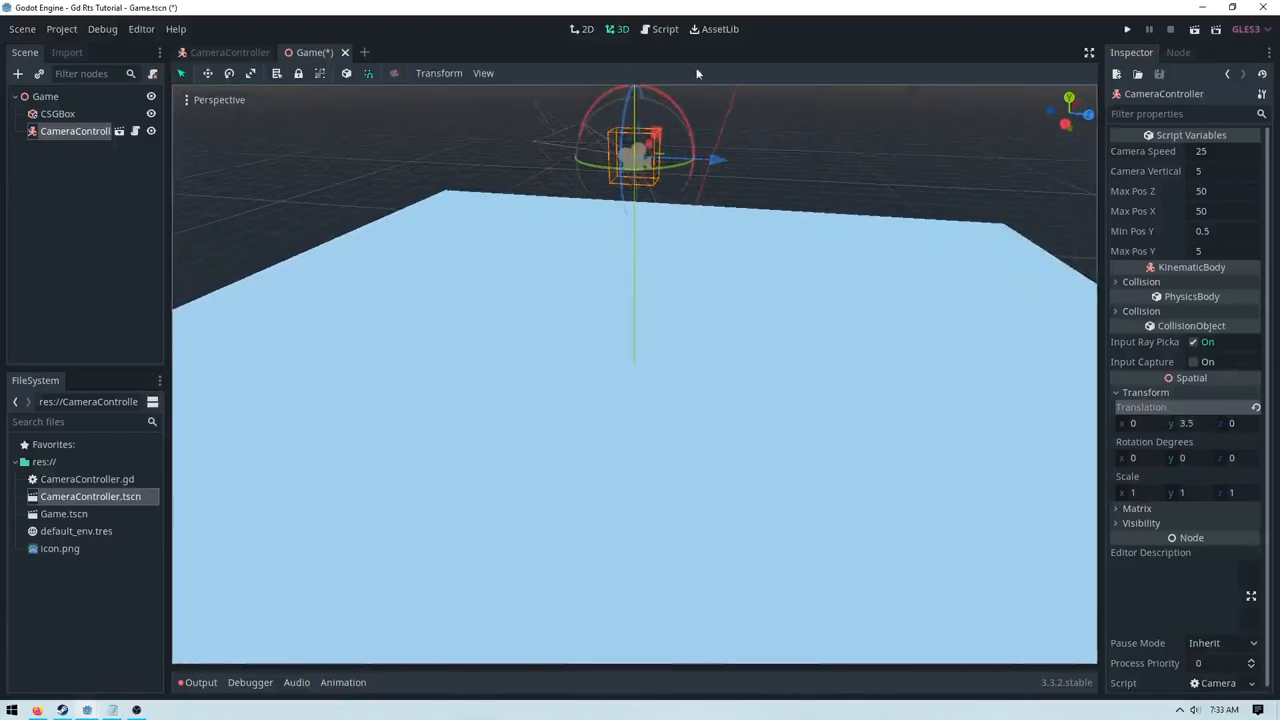
Step: Run the Game scene to view the plane from the camera, then stop it
left_click(1128, 30)
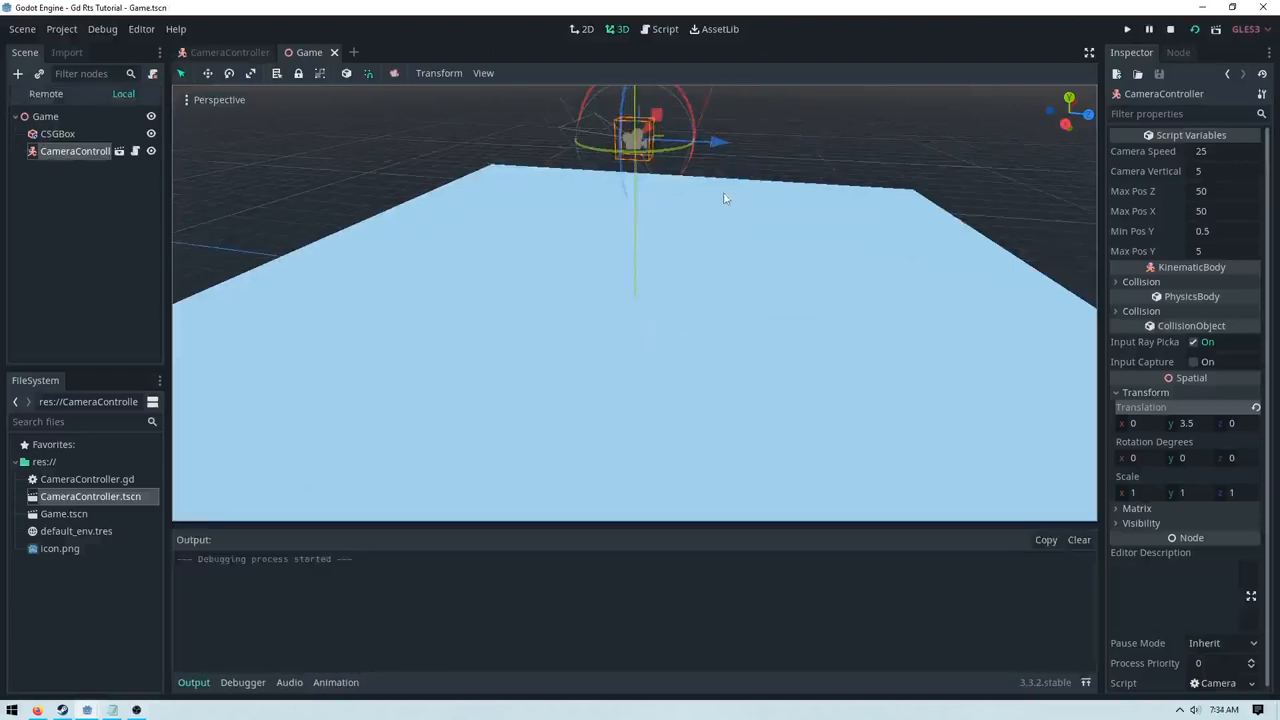
left_click(1128, 30)
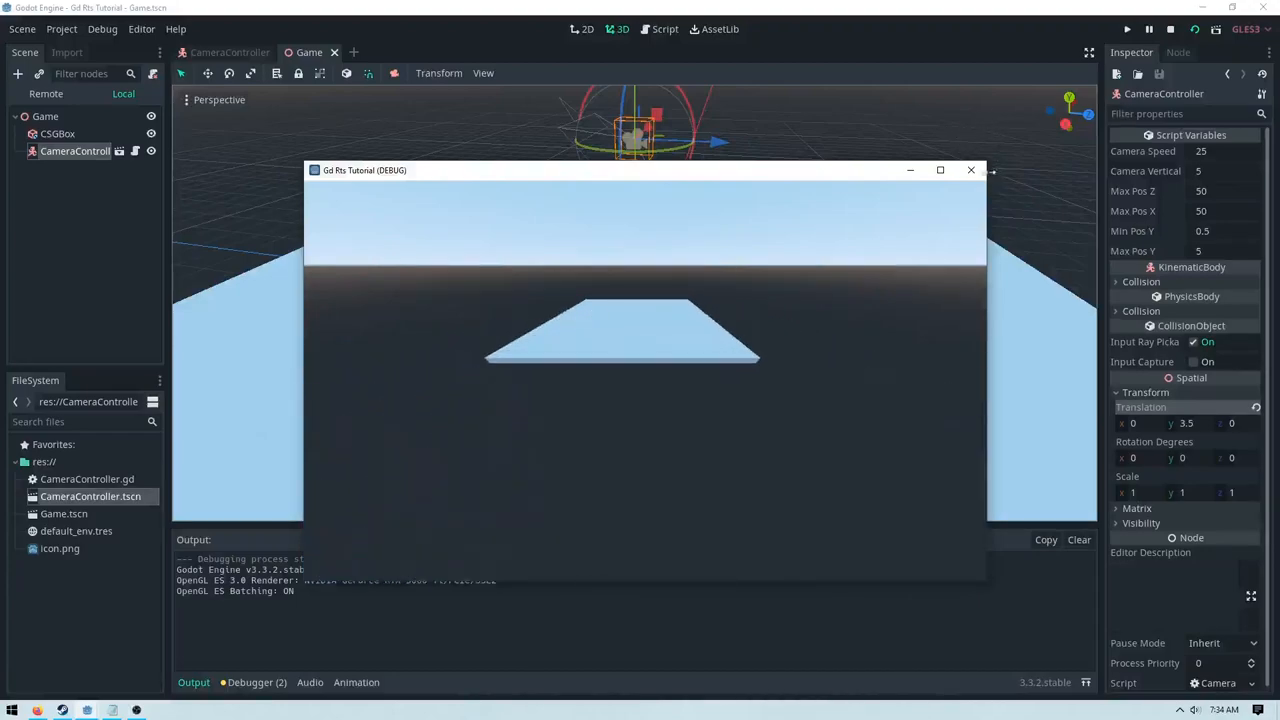
left_click(968, 170)
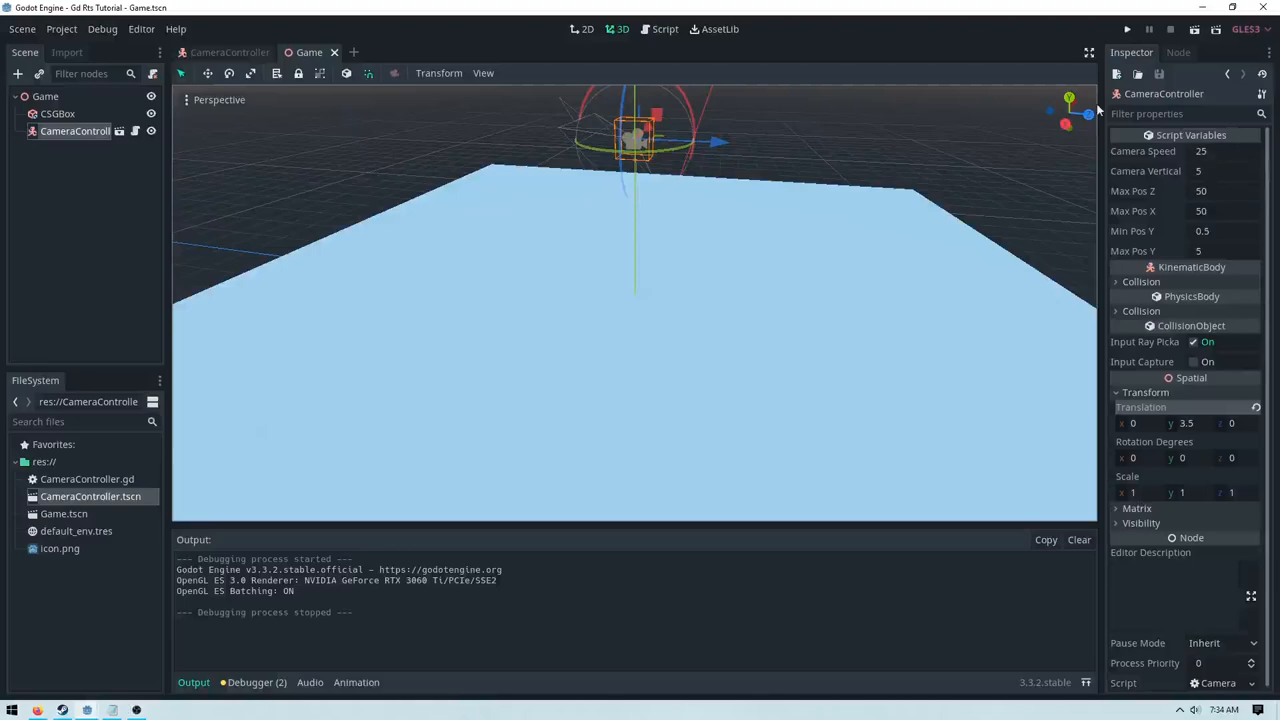